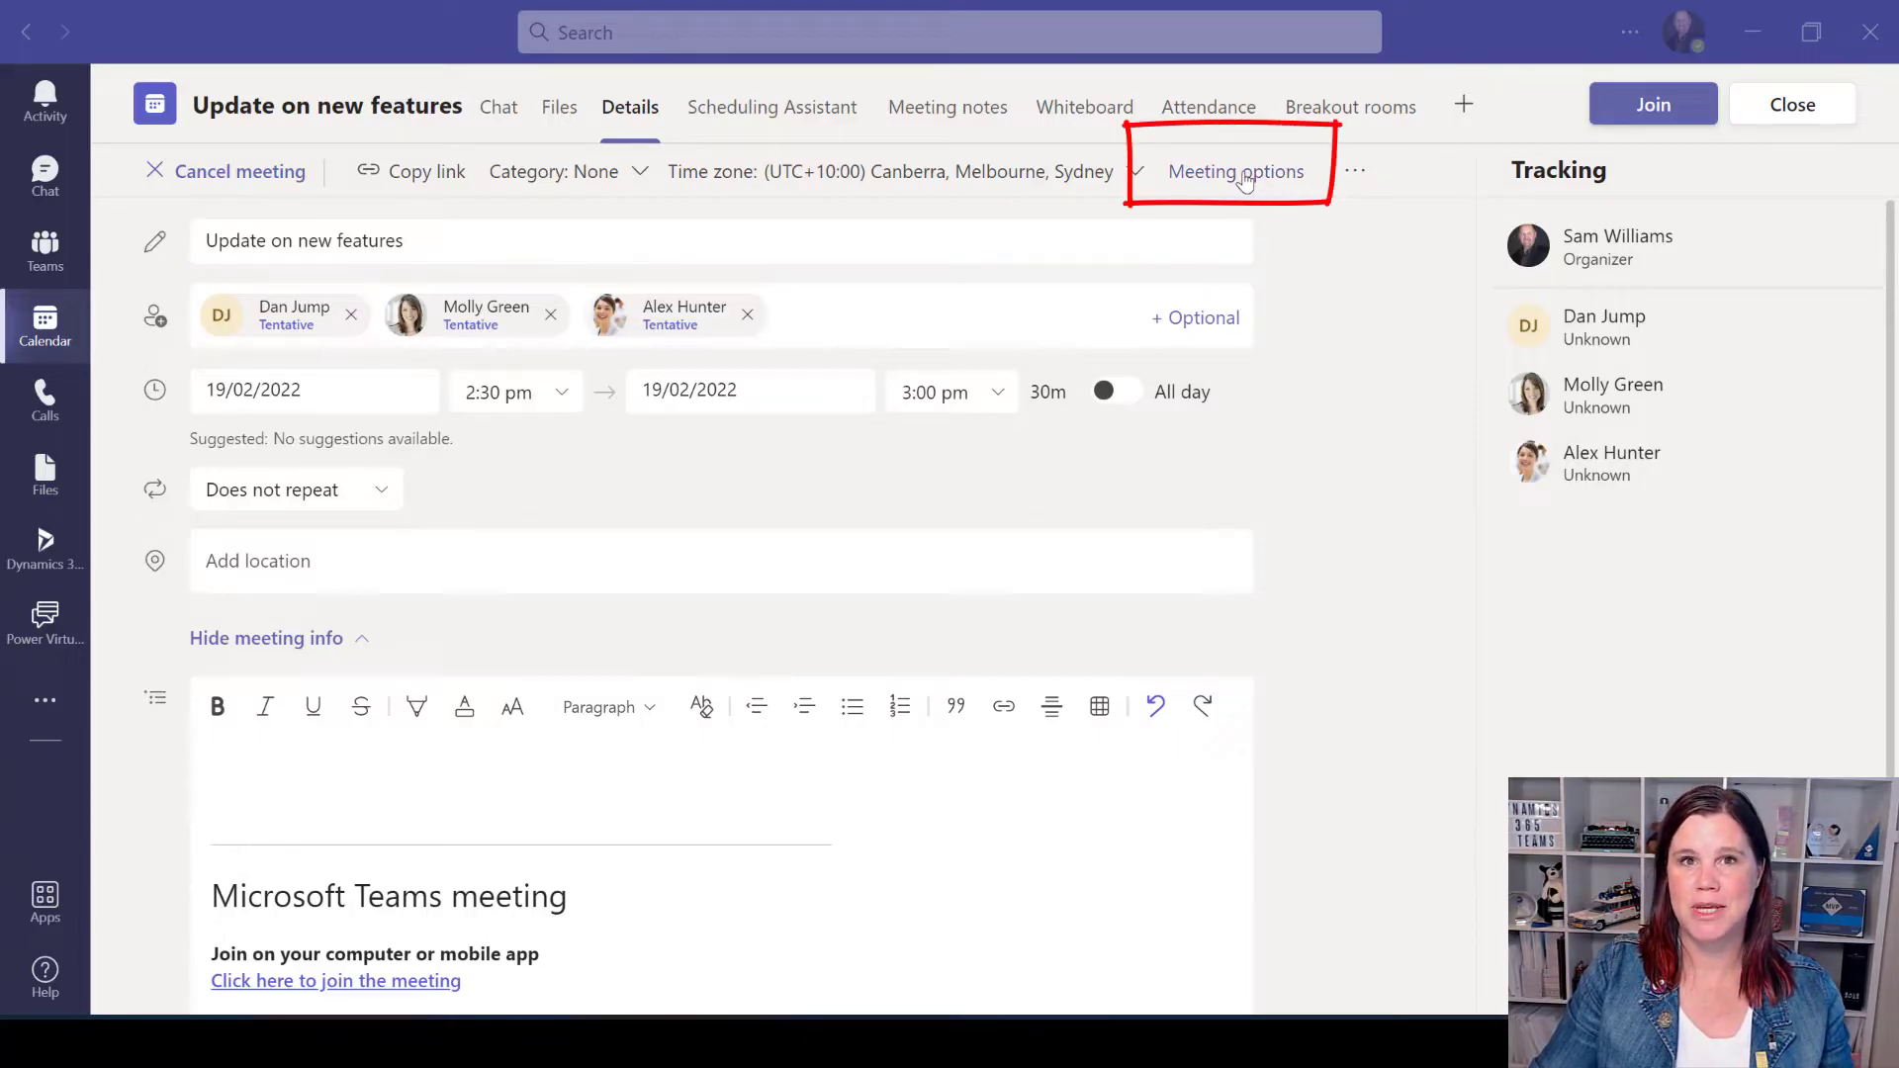
# - Join the 'Update on new features' meeting from its Details tab via Meeting options
pyautogui.click(1235, 170)
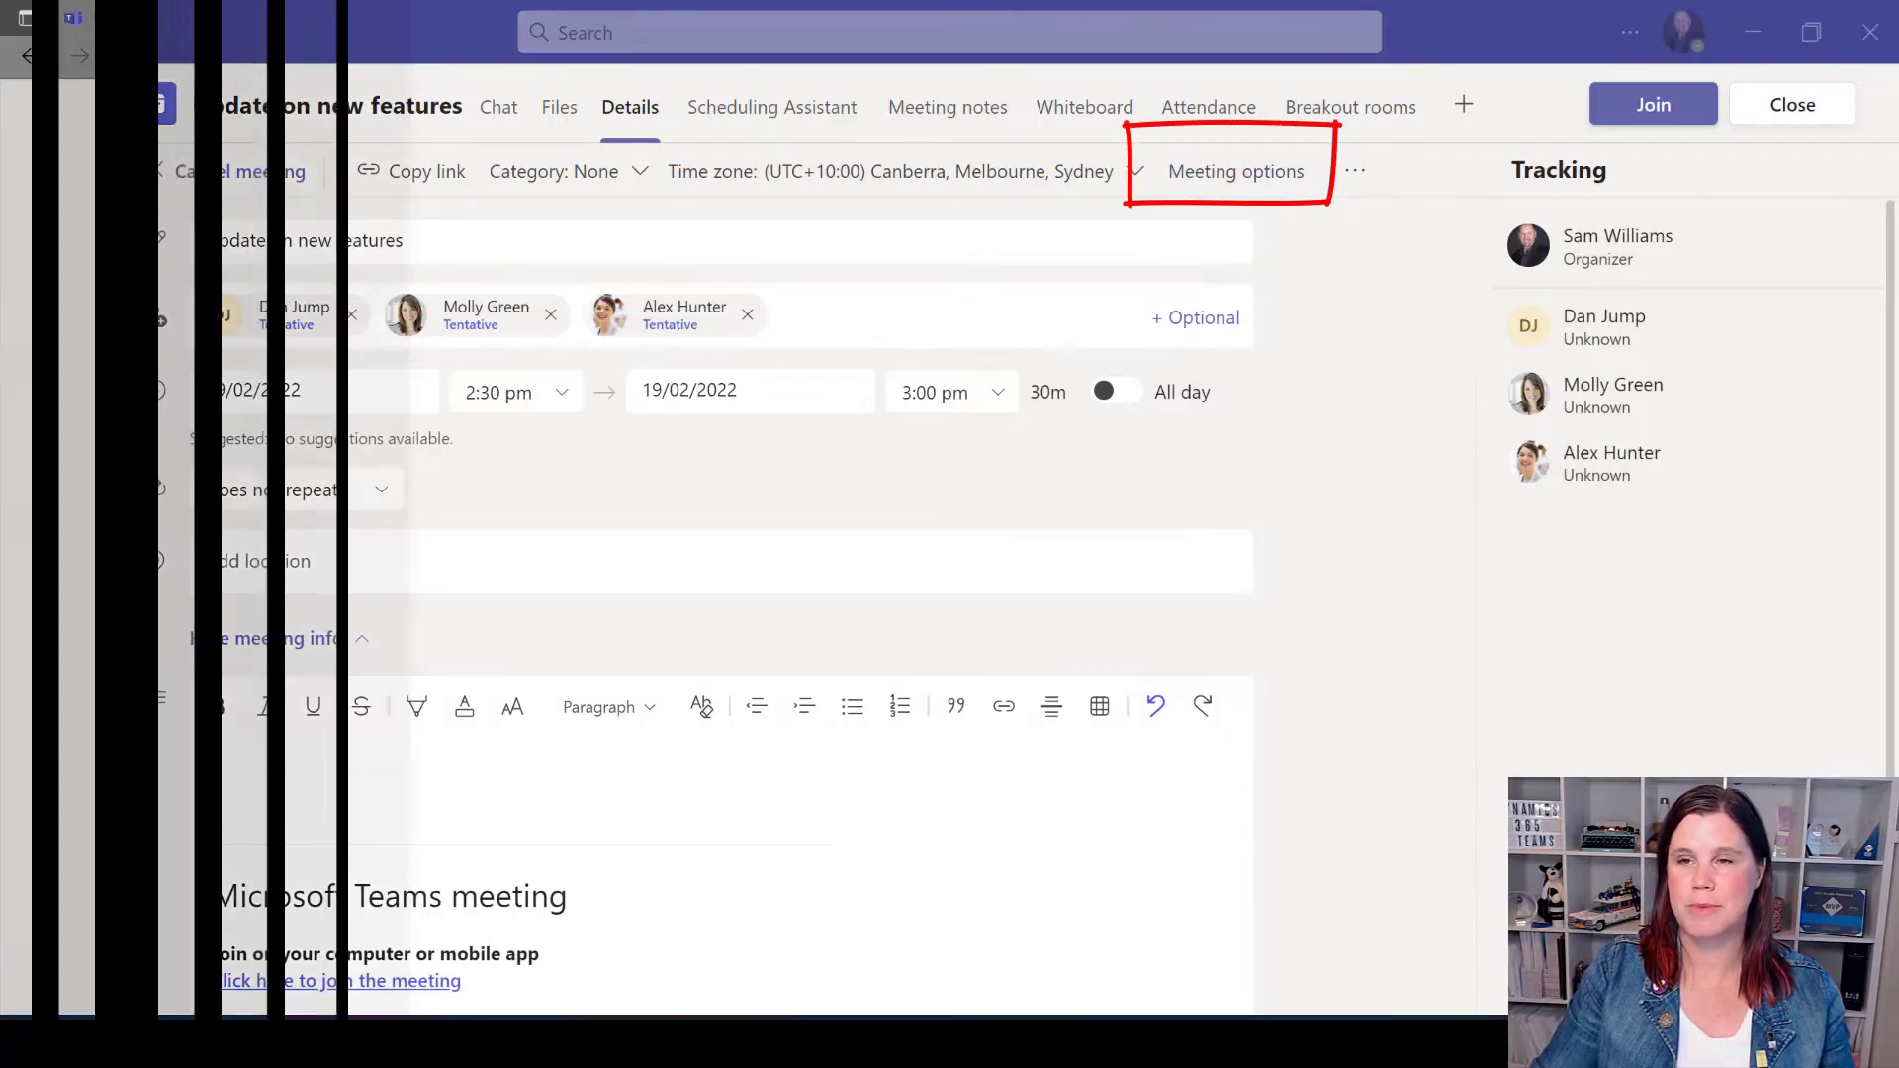
pyautogui.click(1234, 170)
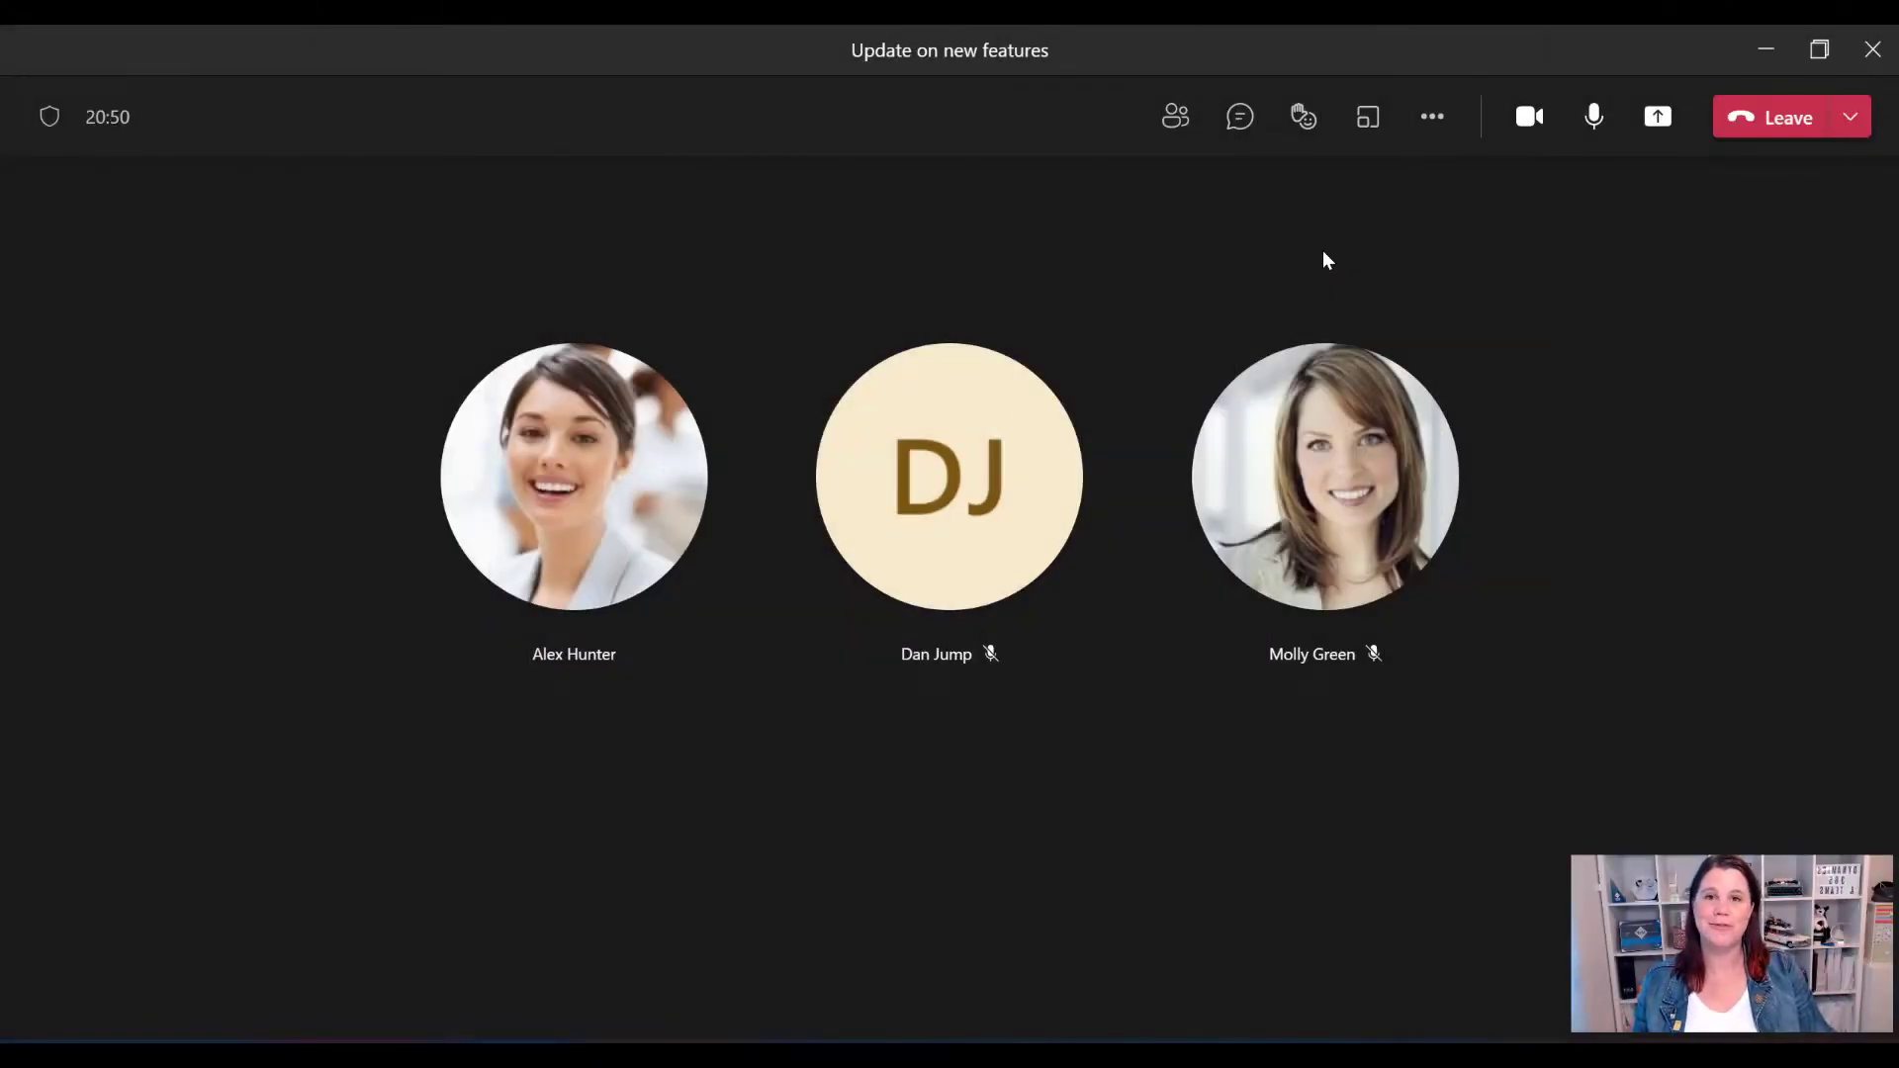
pyautogui.moveTo(1432, 117)
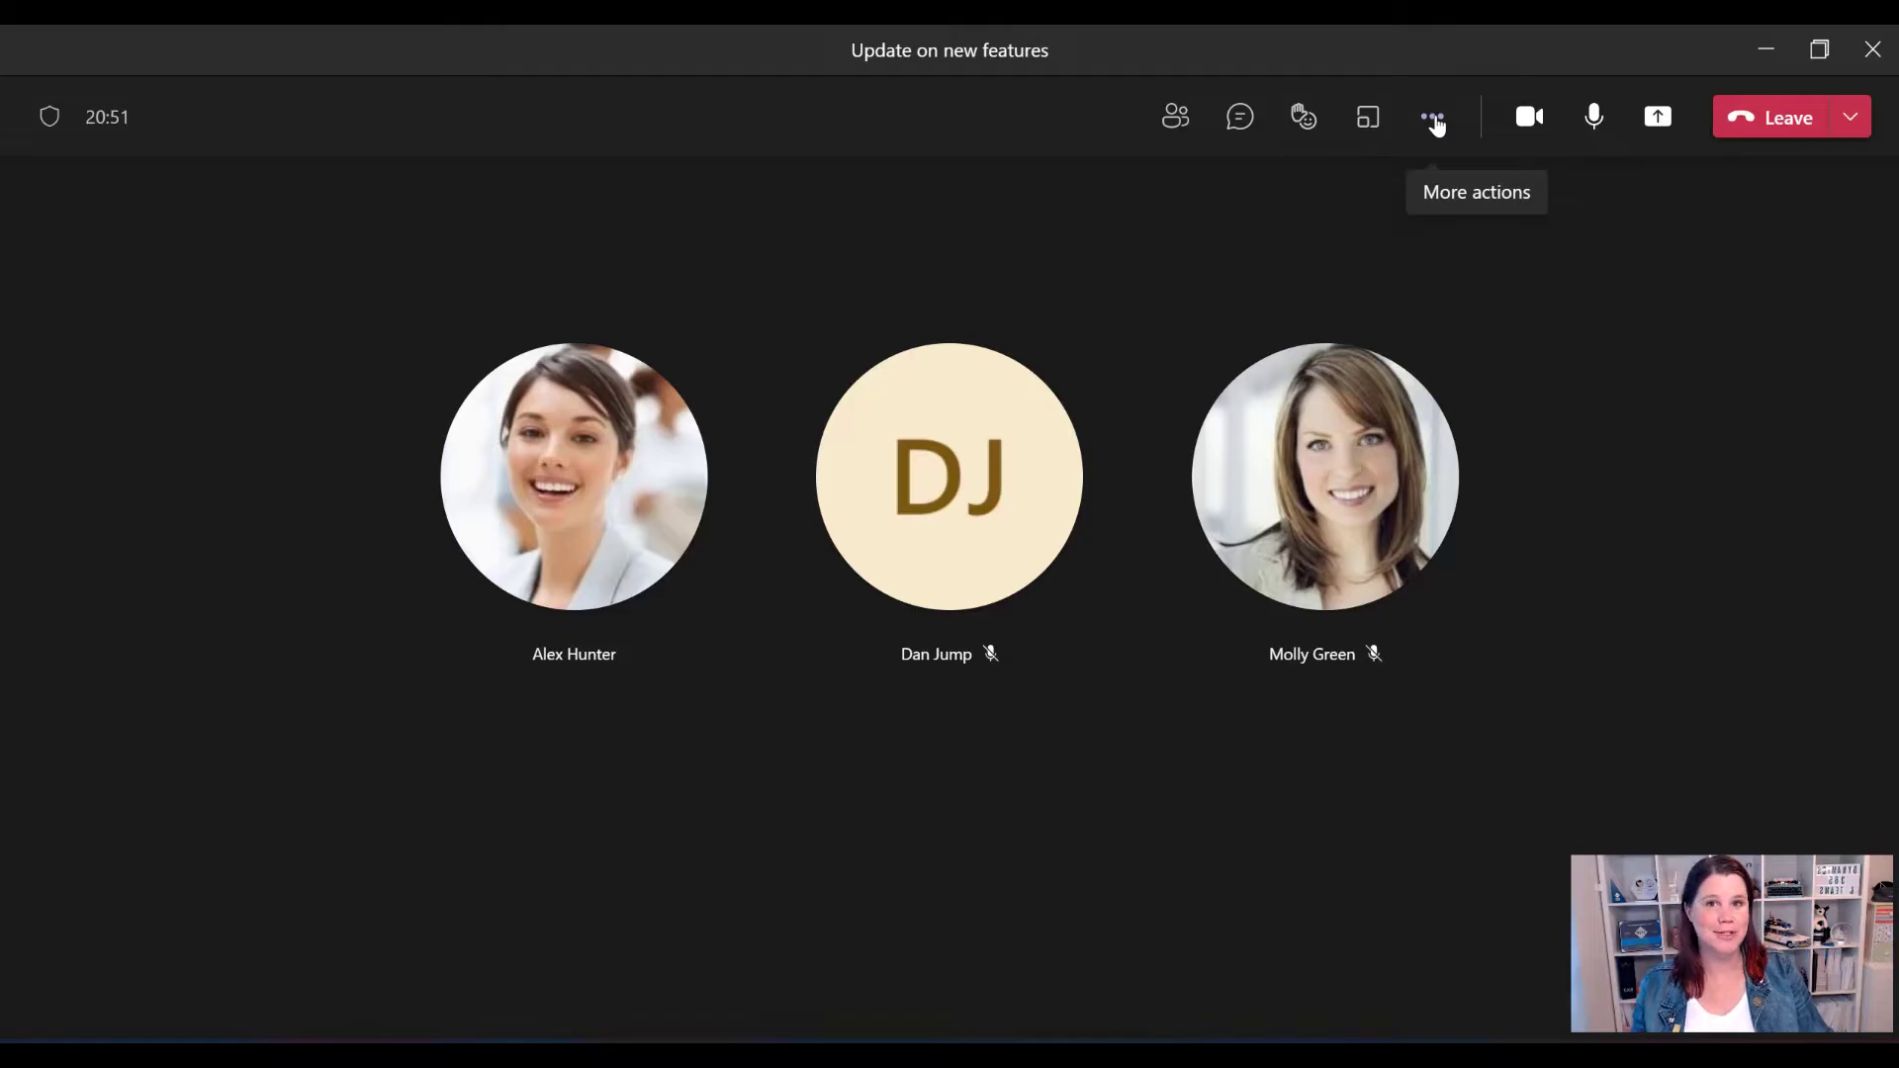
pyautogui.click(1432, 117)
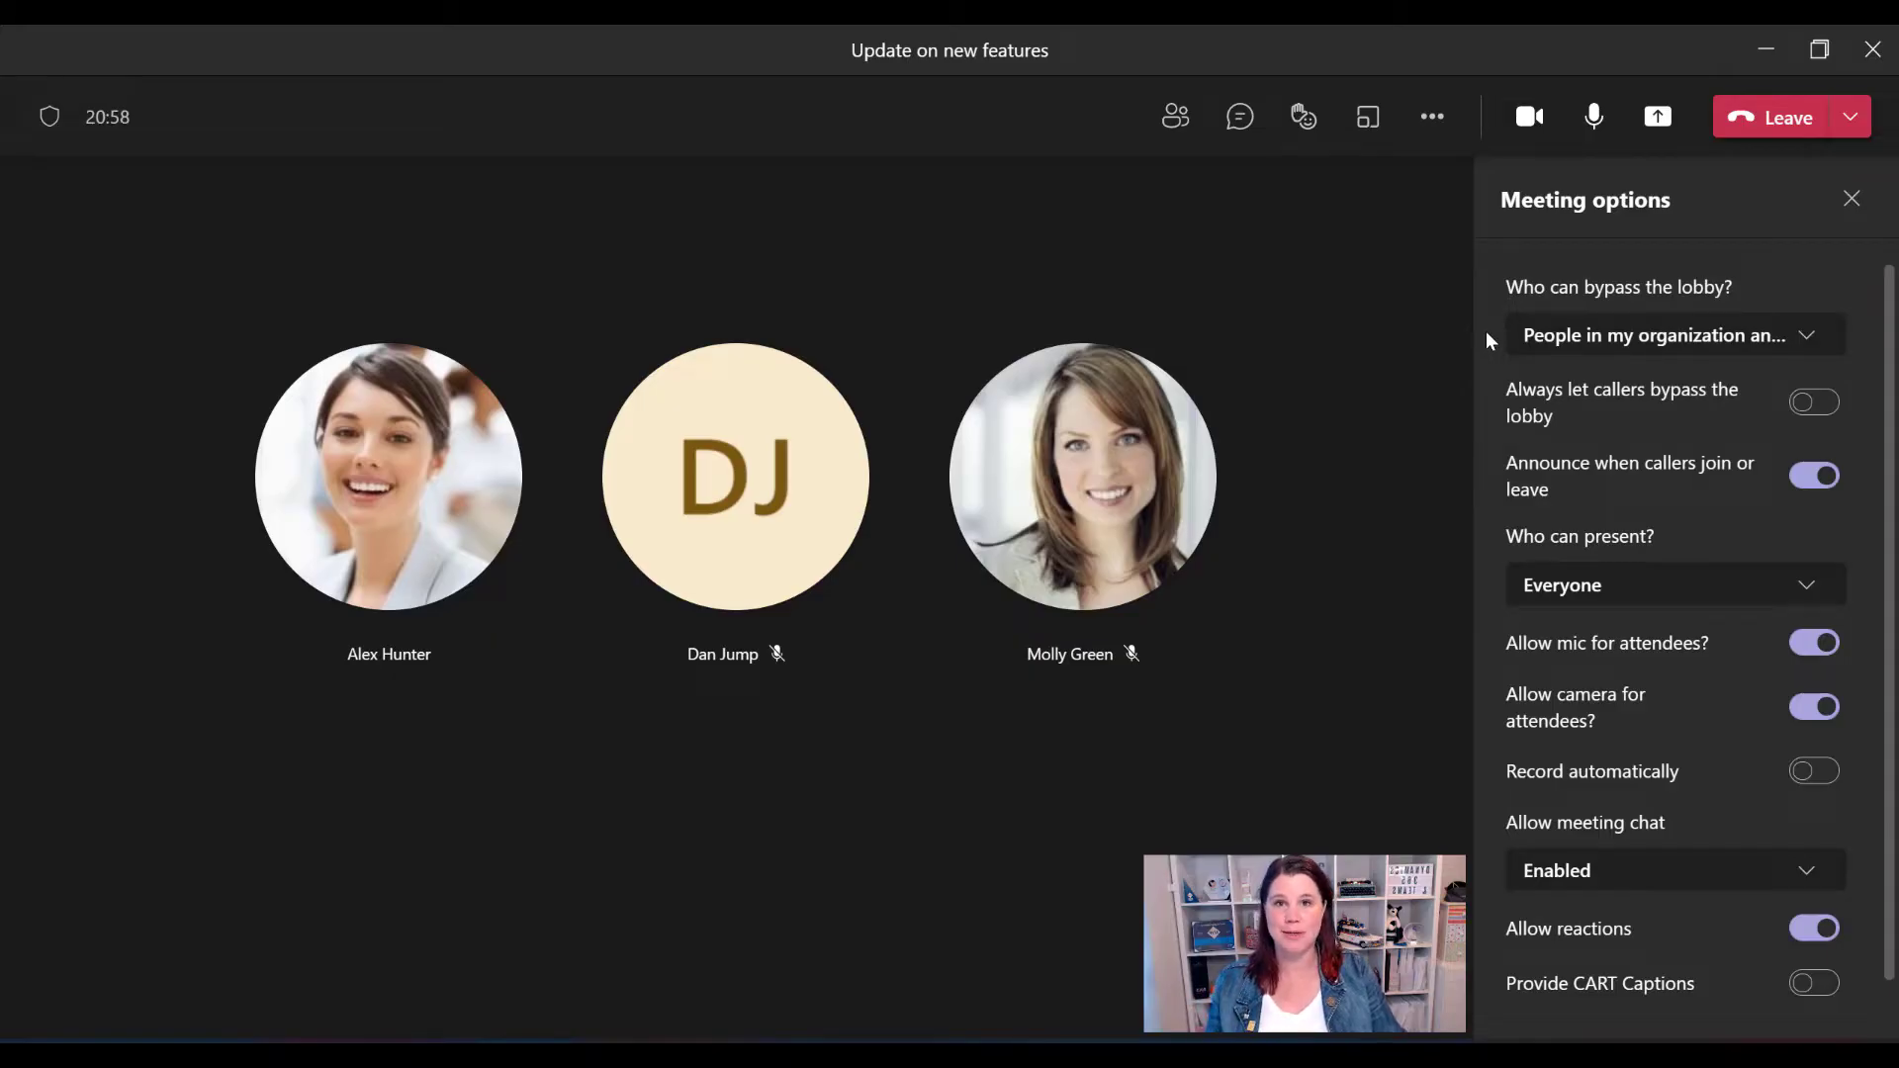
pyautogui.moveTo(1713, 261)
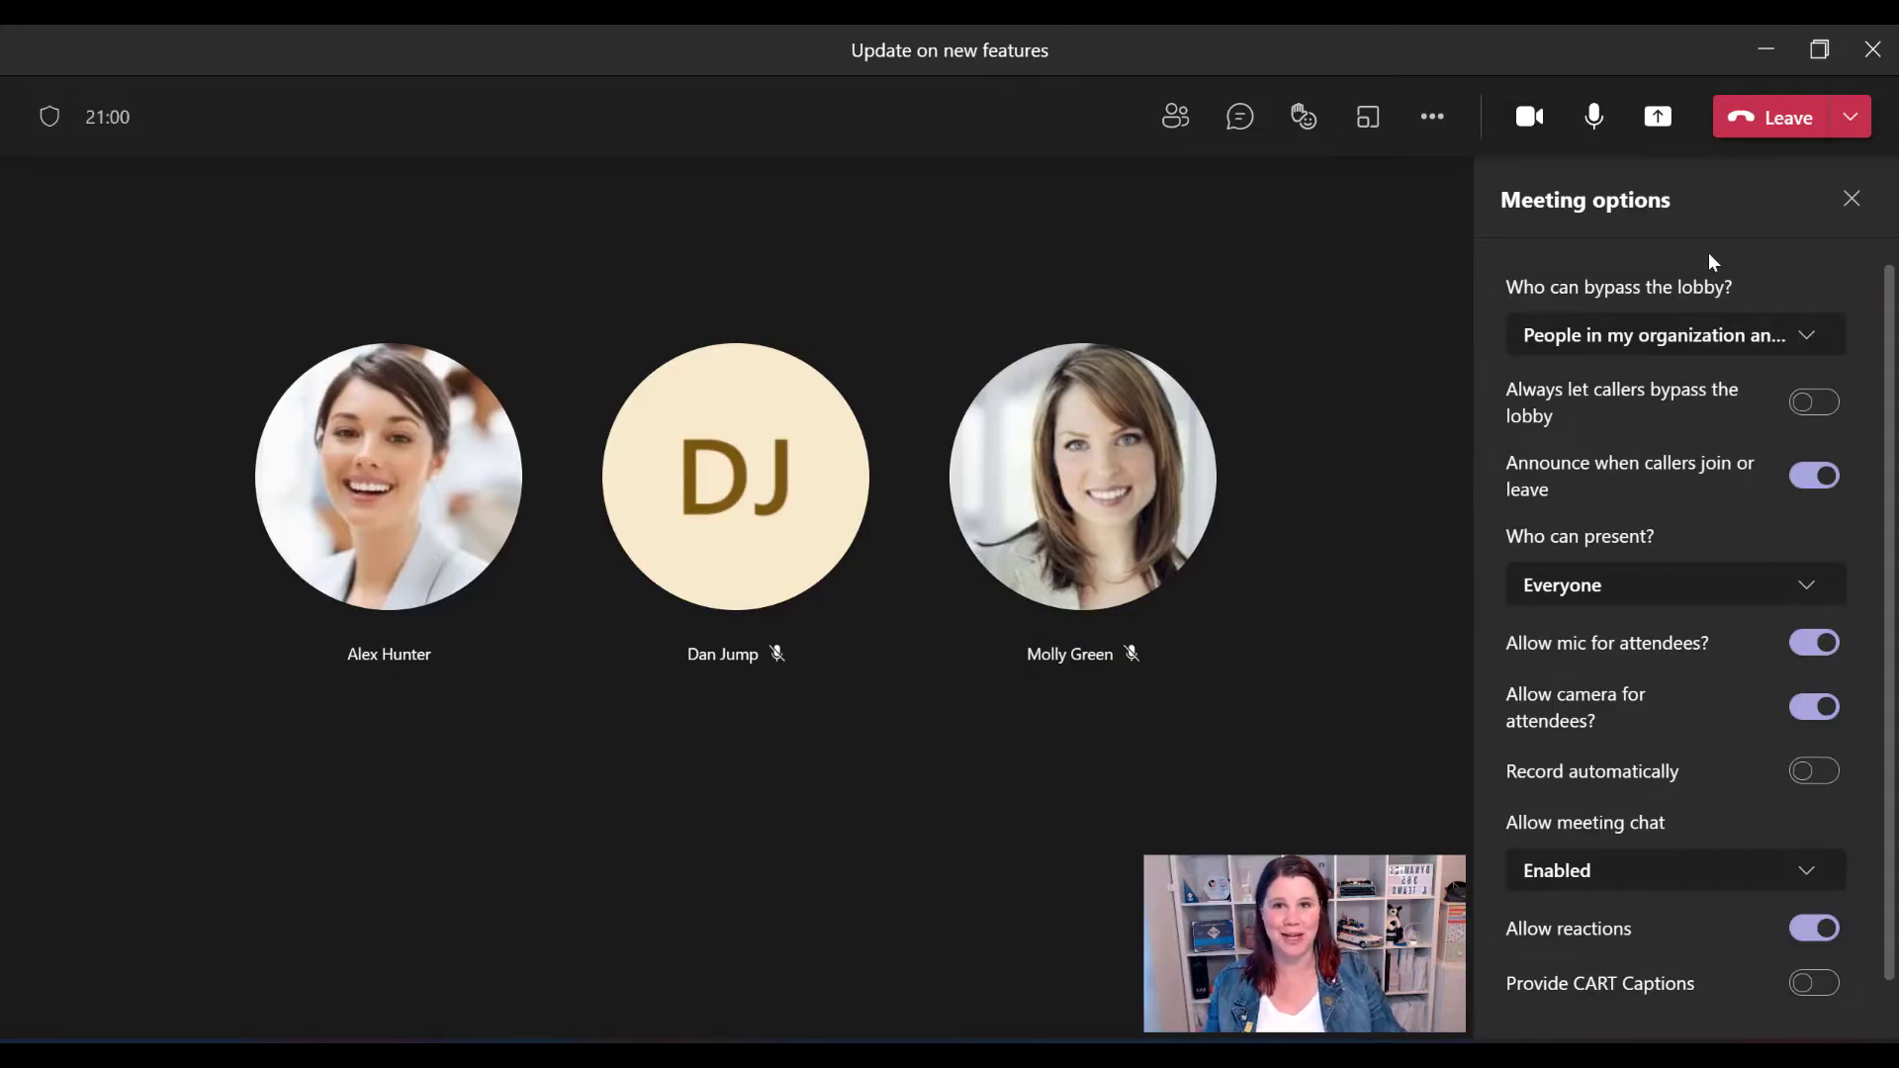
pyautogui.click(1851, 198)
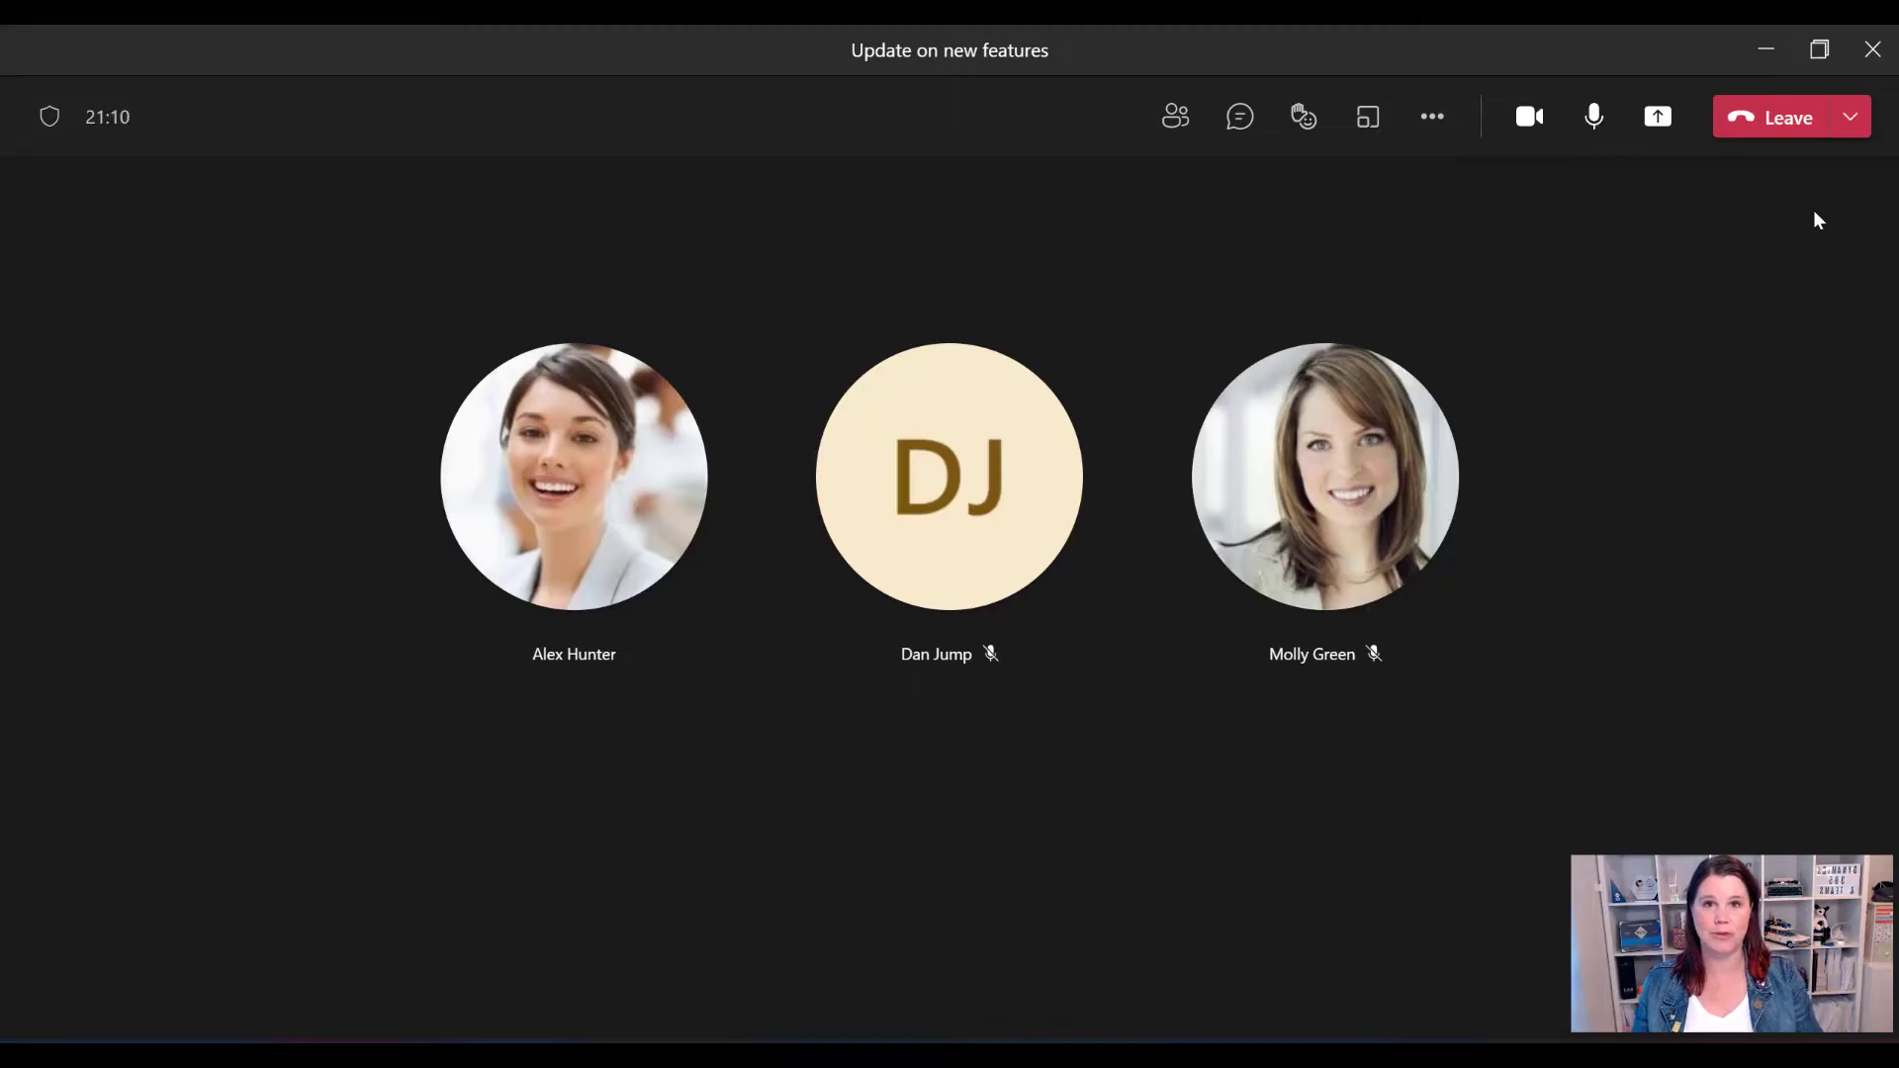
pyautogui.moveTo(1744, 334)
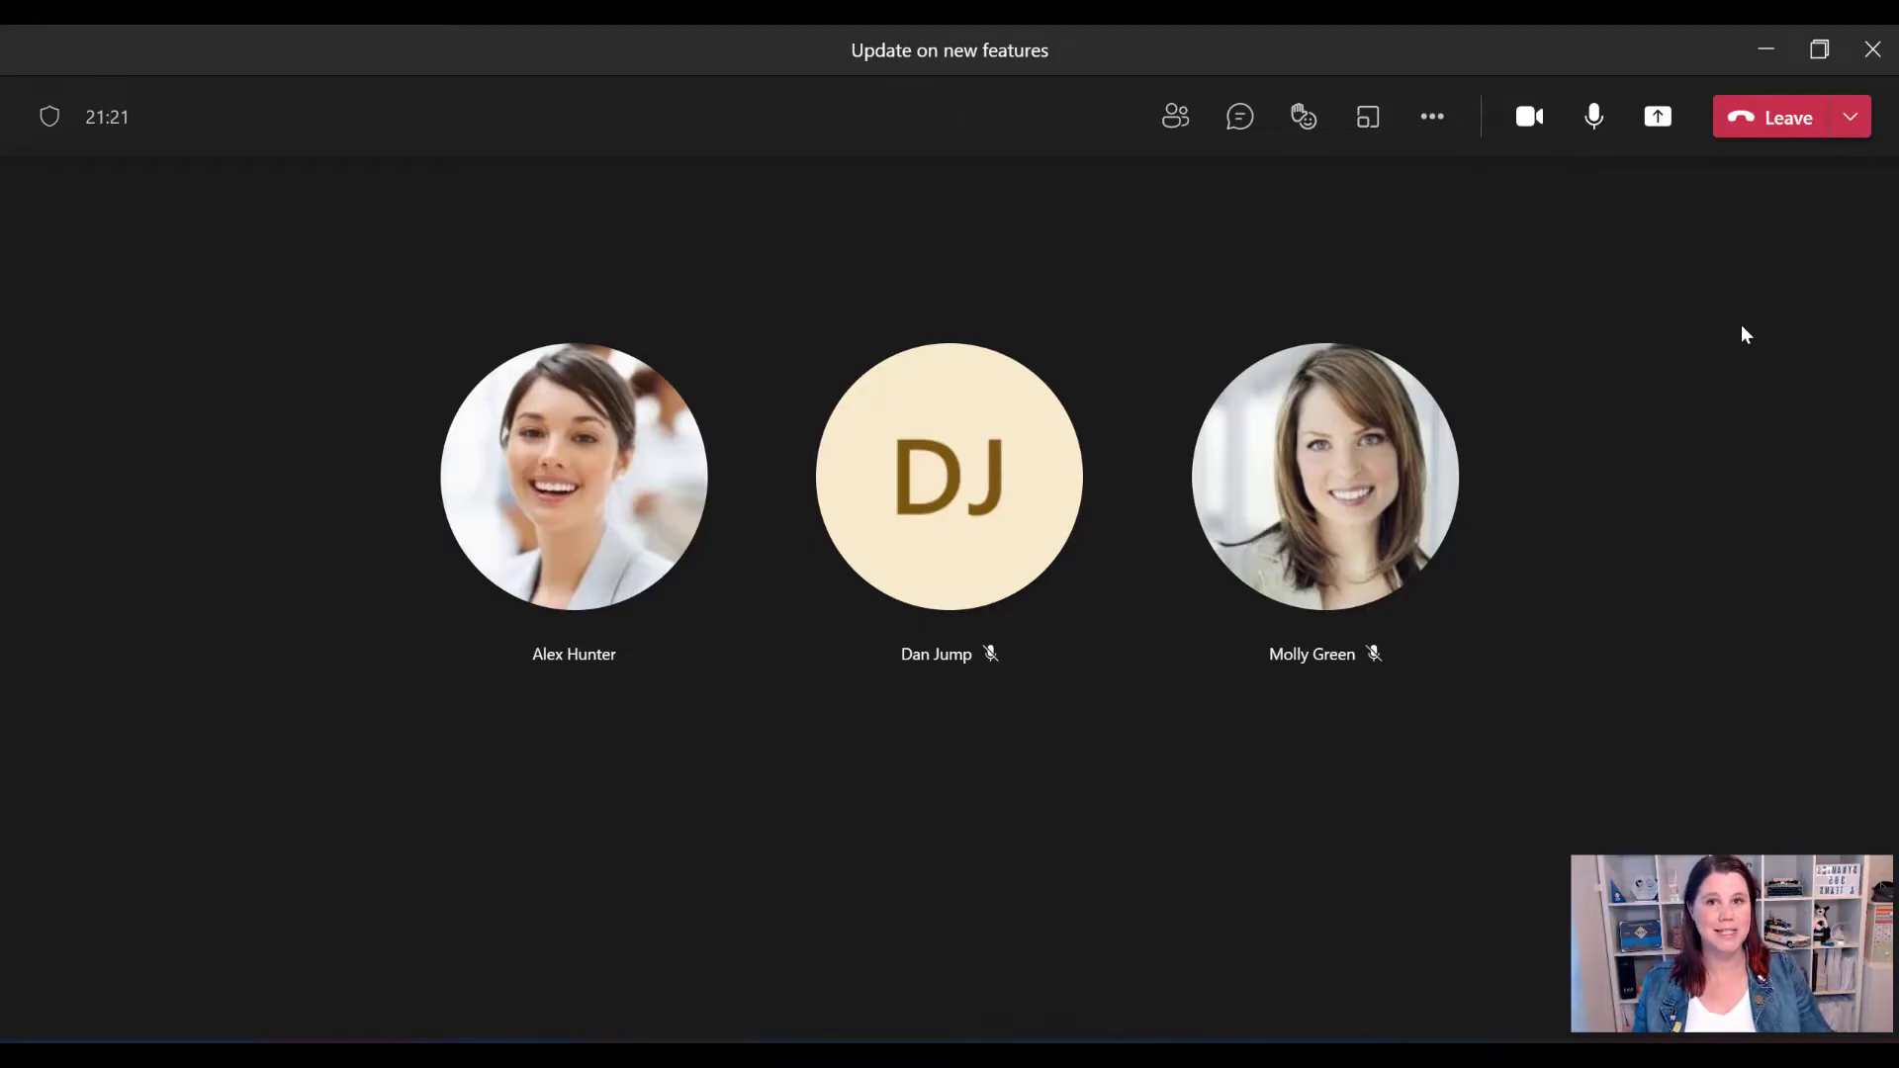
# - Show the Participants pane where Dan Jump and Molly Green's raised hands are listed in order
pyautogui.click(1303, 116)
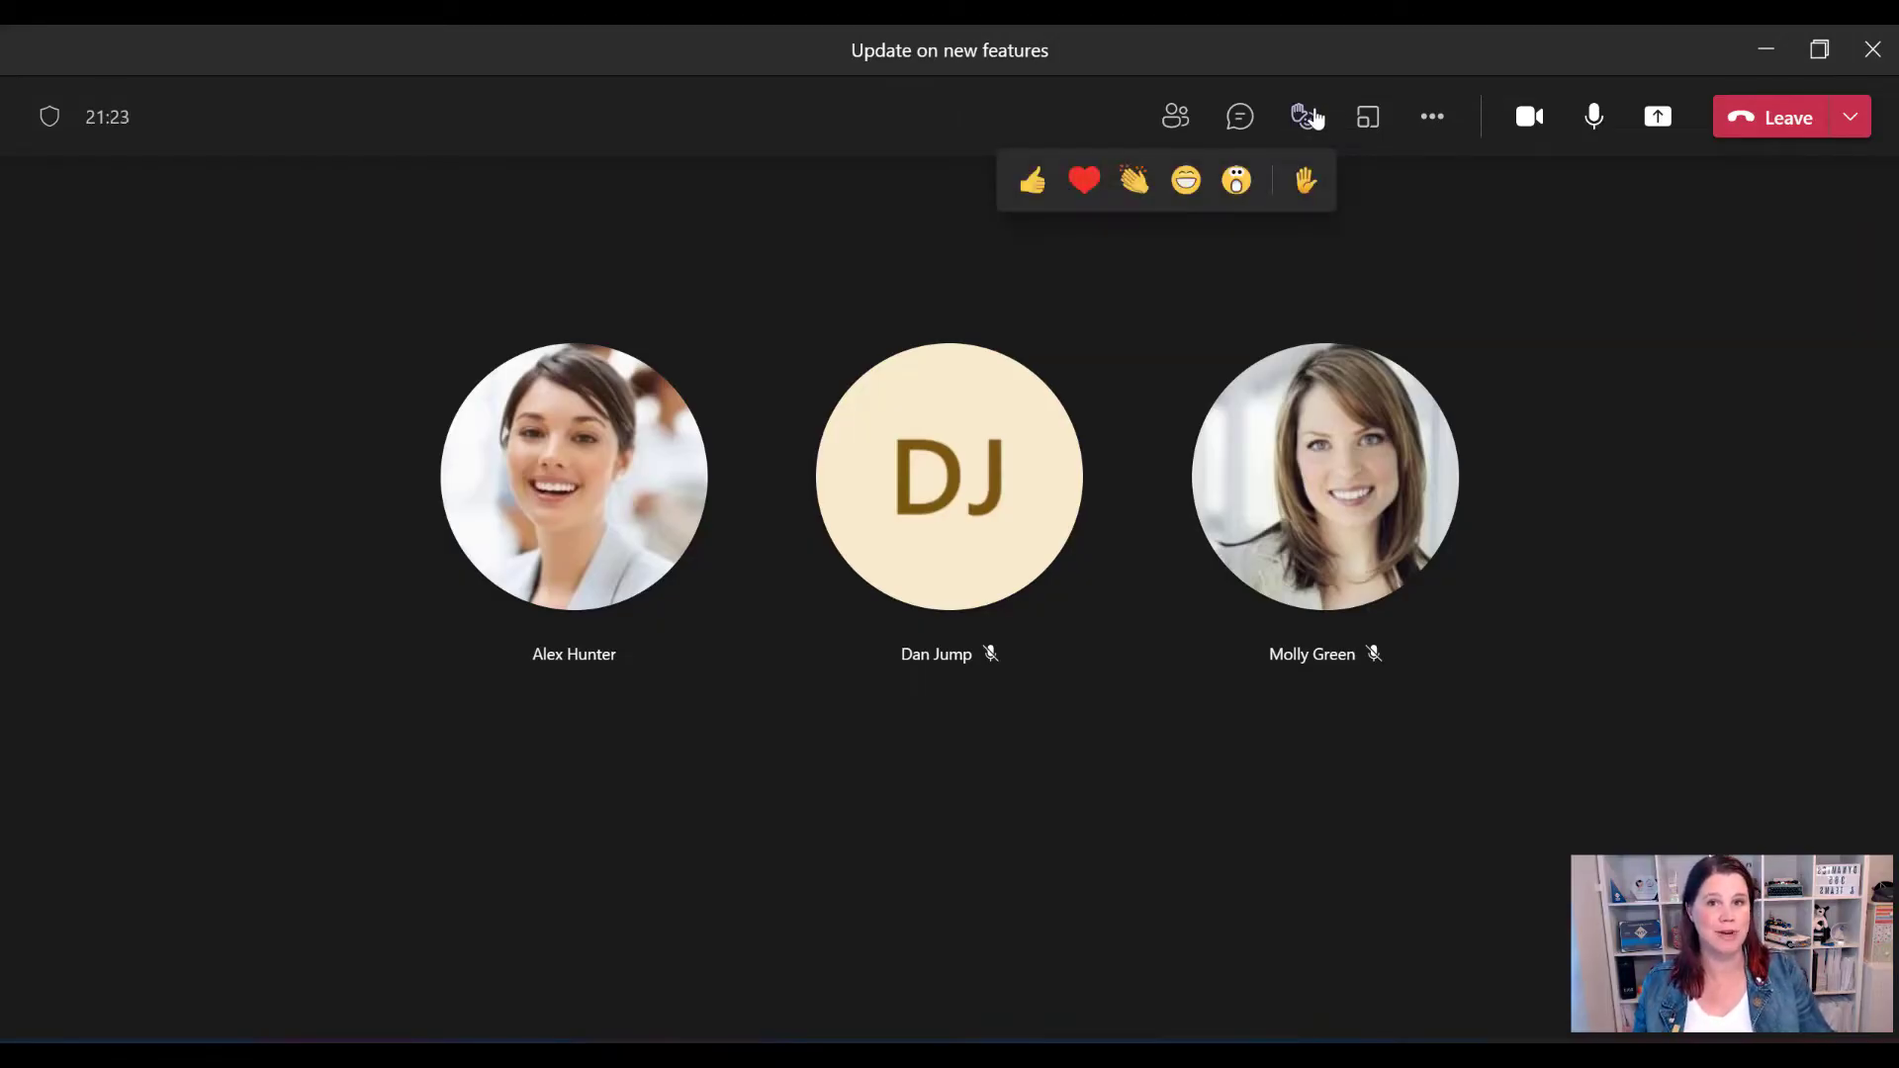
pyautogui.moveTo(1173, 116)
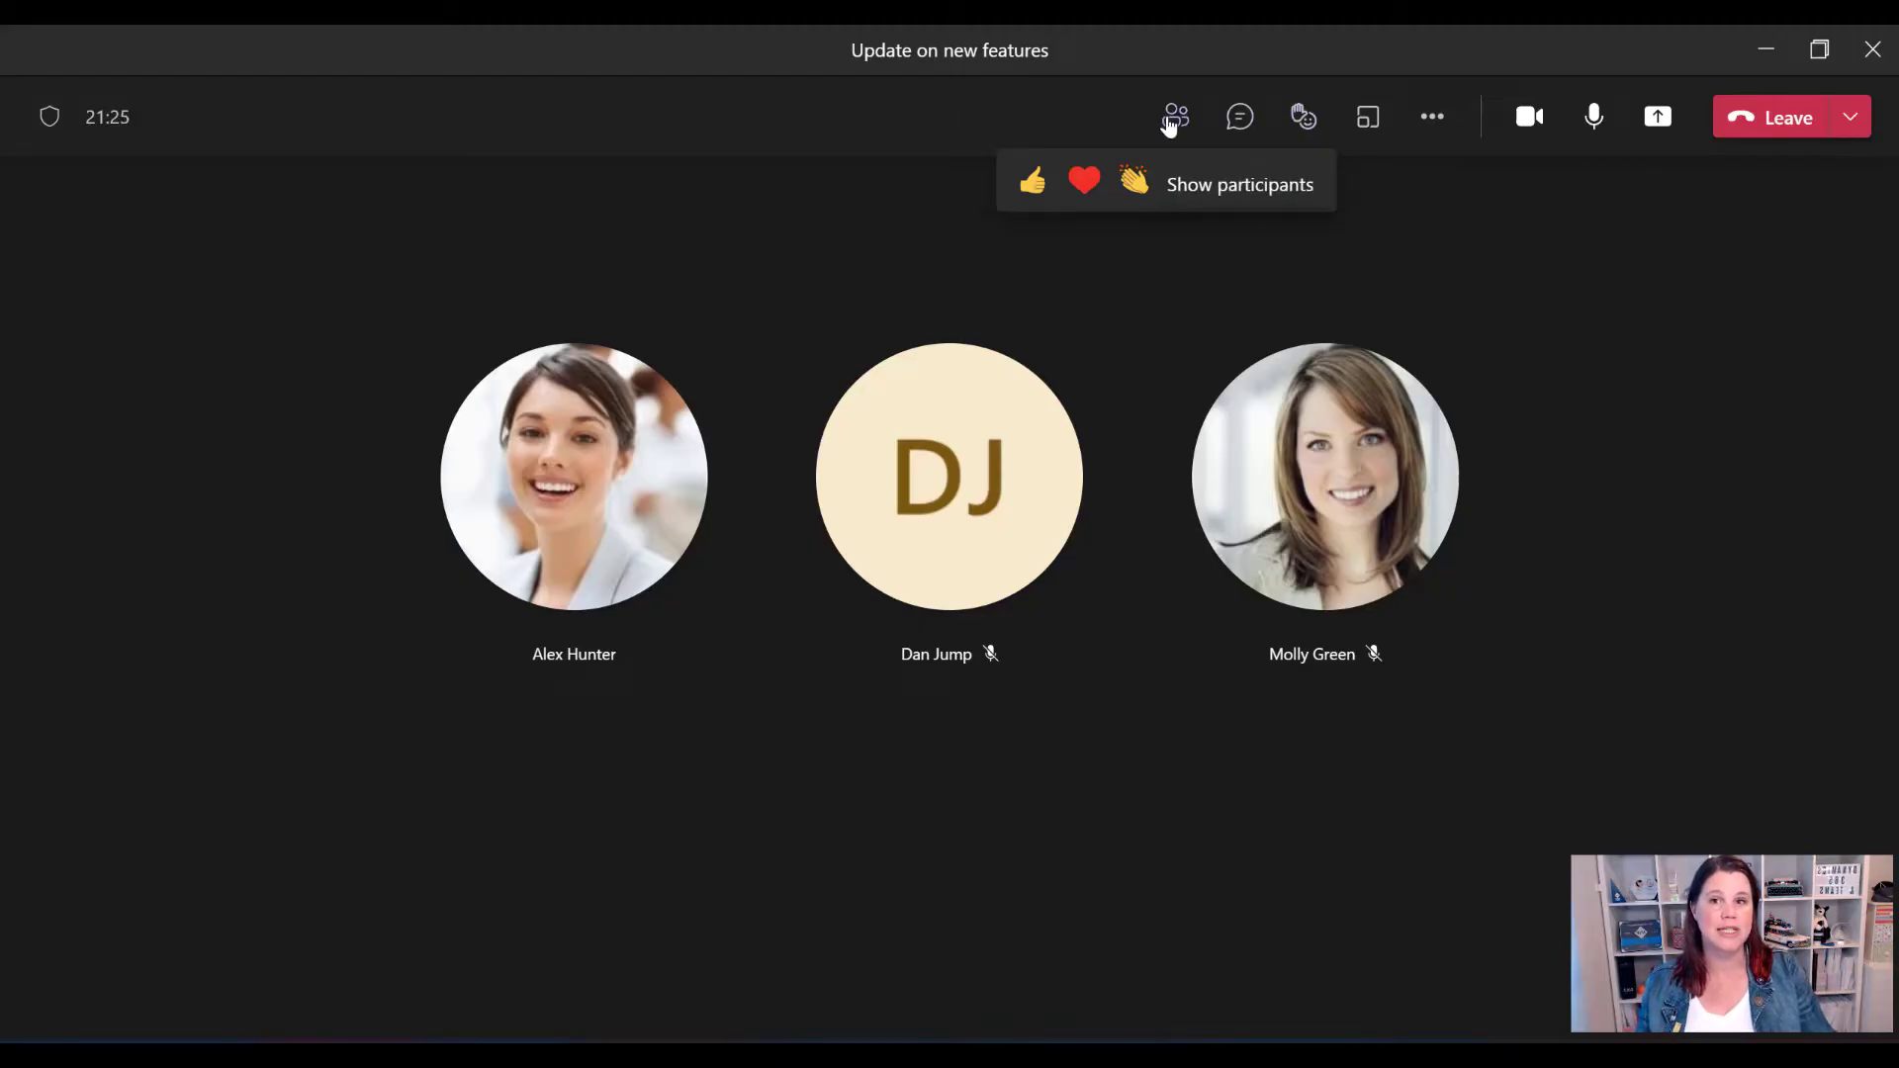
pyautogui.click(1173, 117)
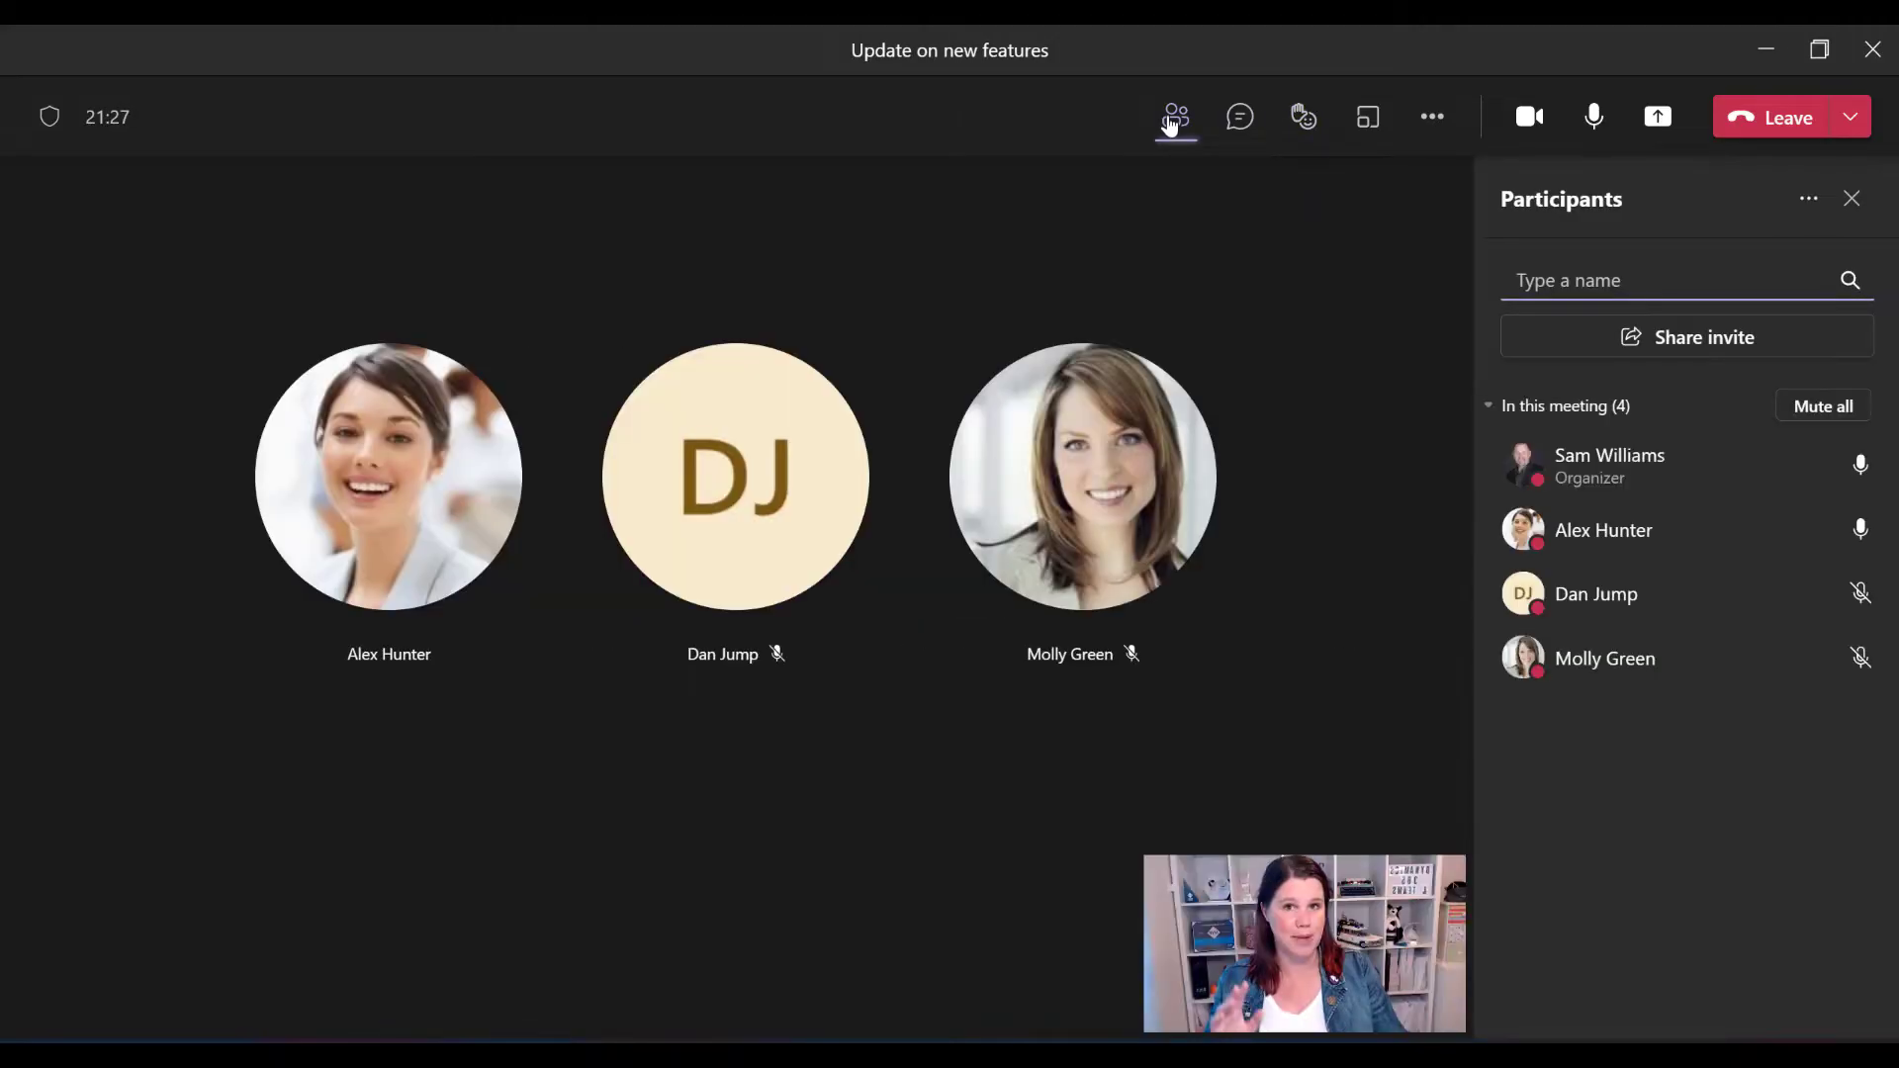
pyautogui.moveTo(1210, 294)
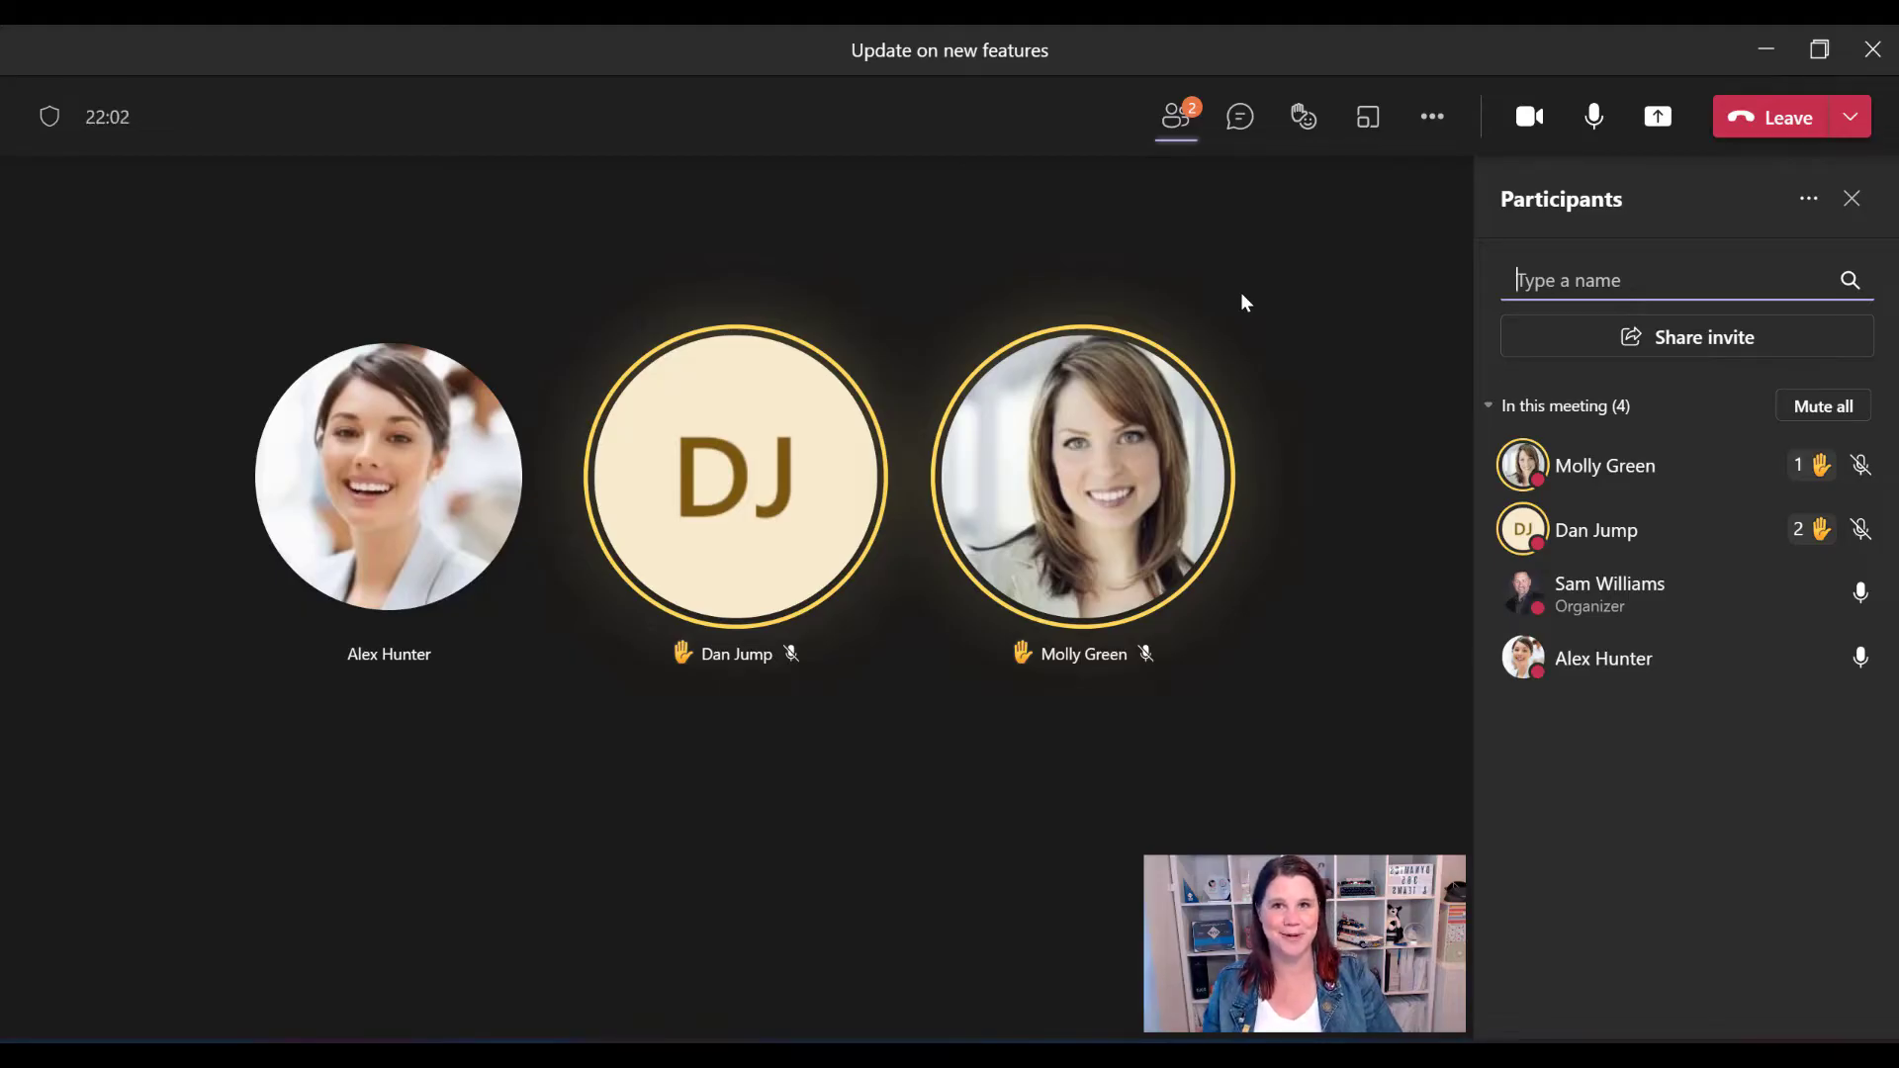
pyautogui.click(1851, 198)
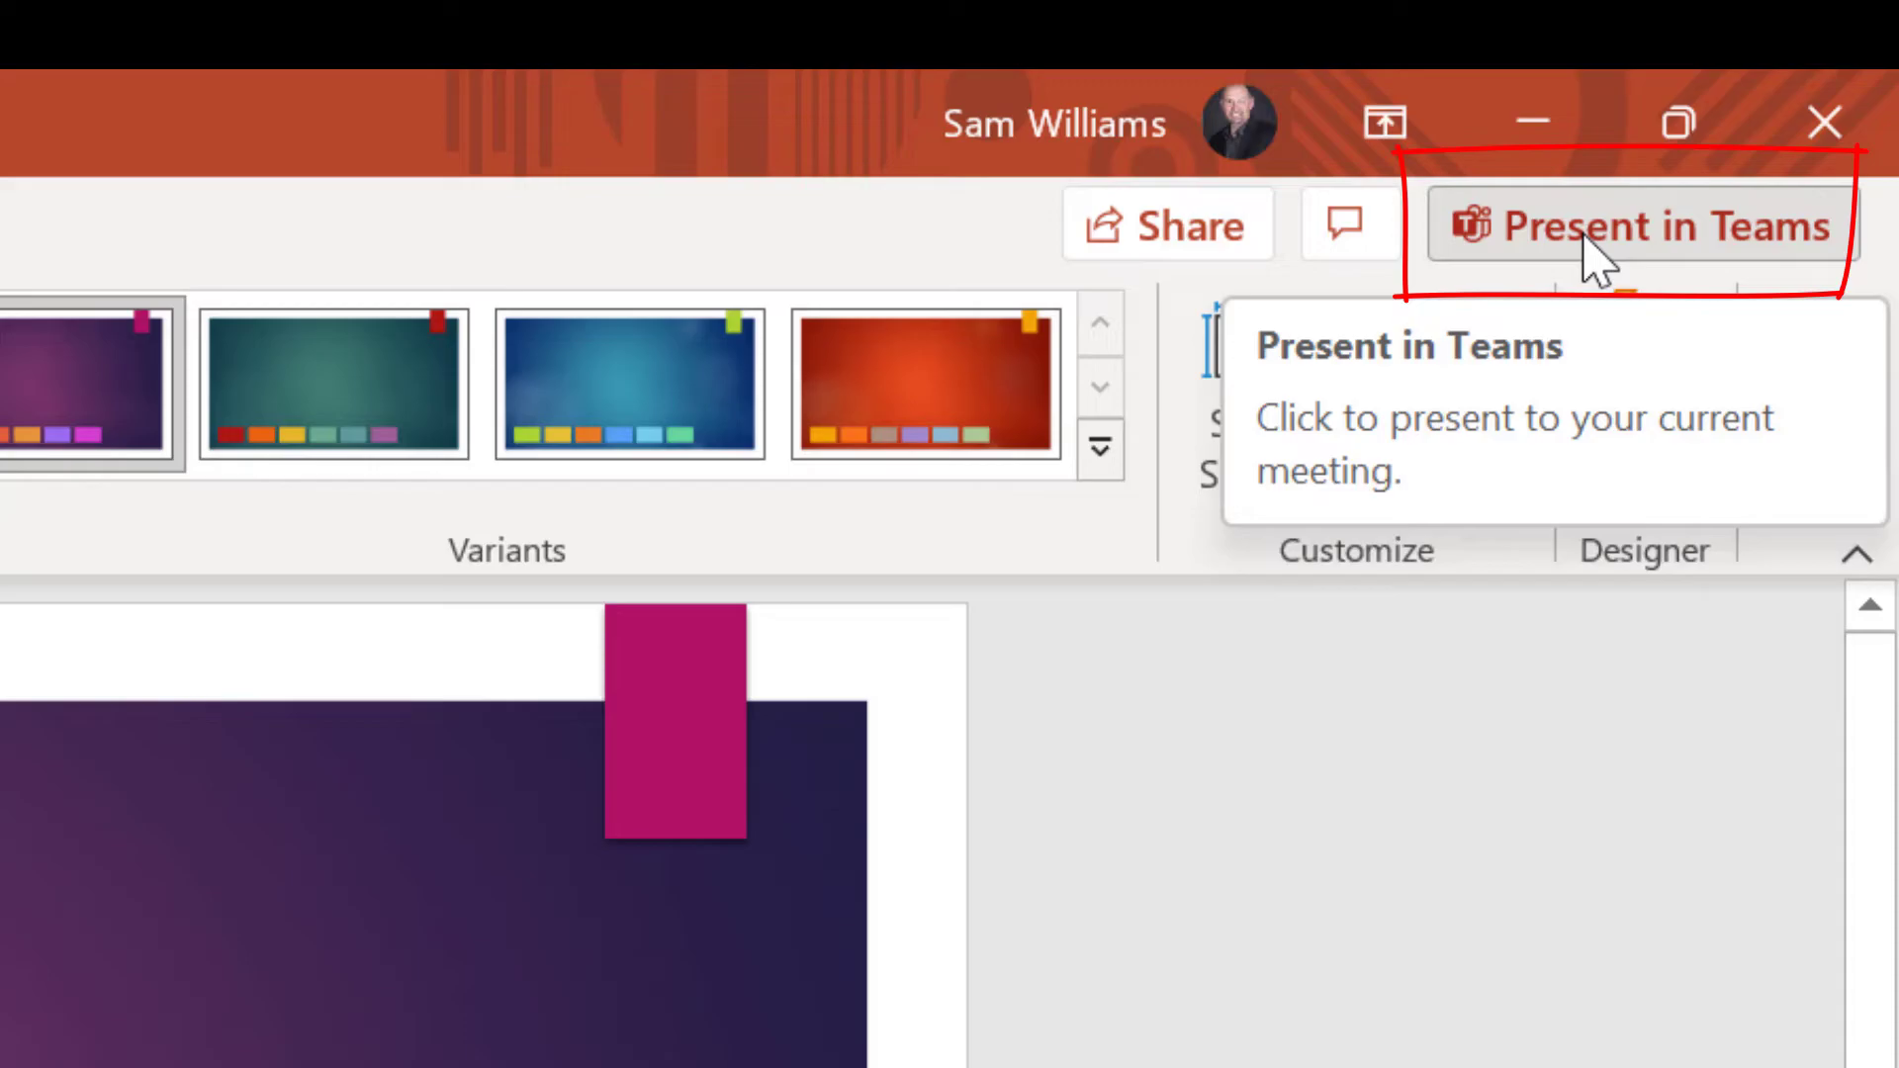
# - Present the 'New Features' deck live in the meeting and confirm in the meeting window
pyautogui.click(1648, 226)
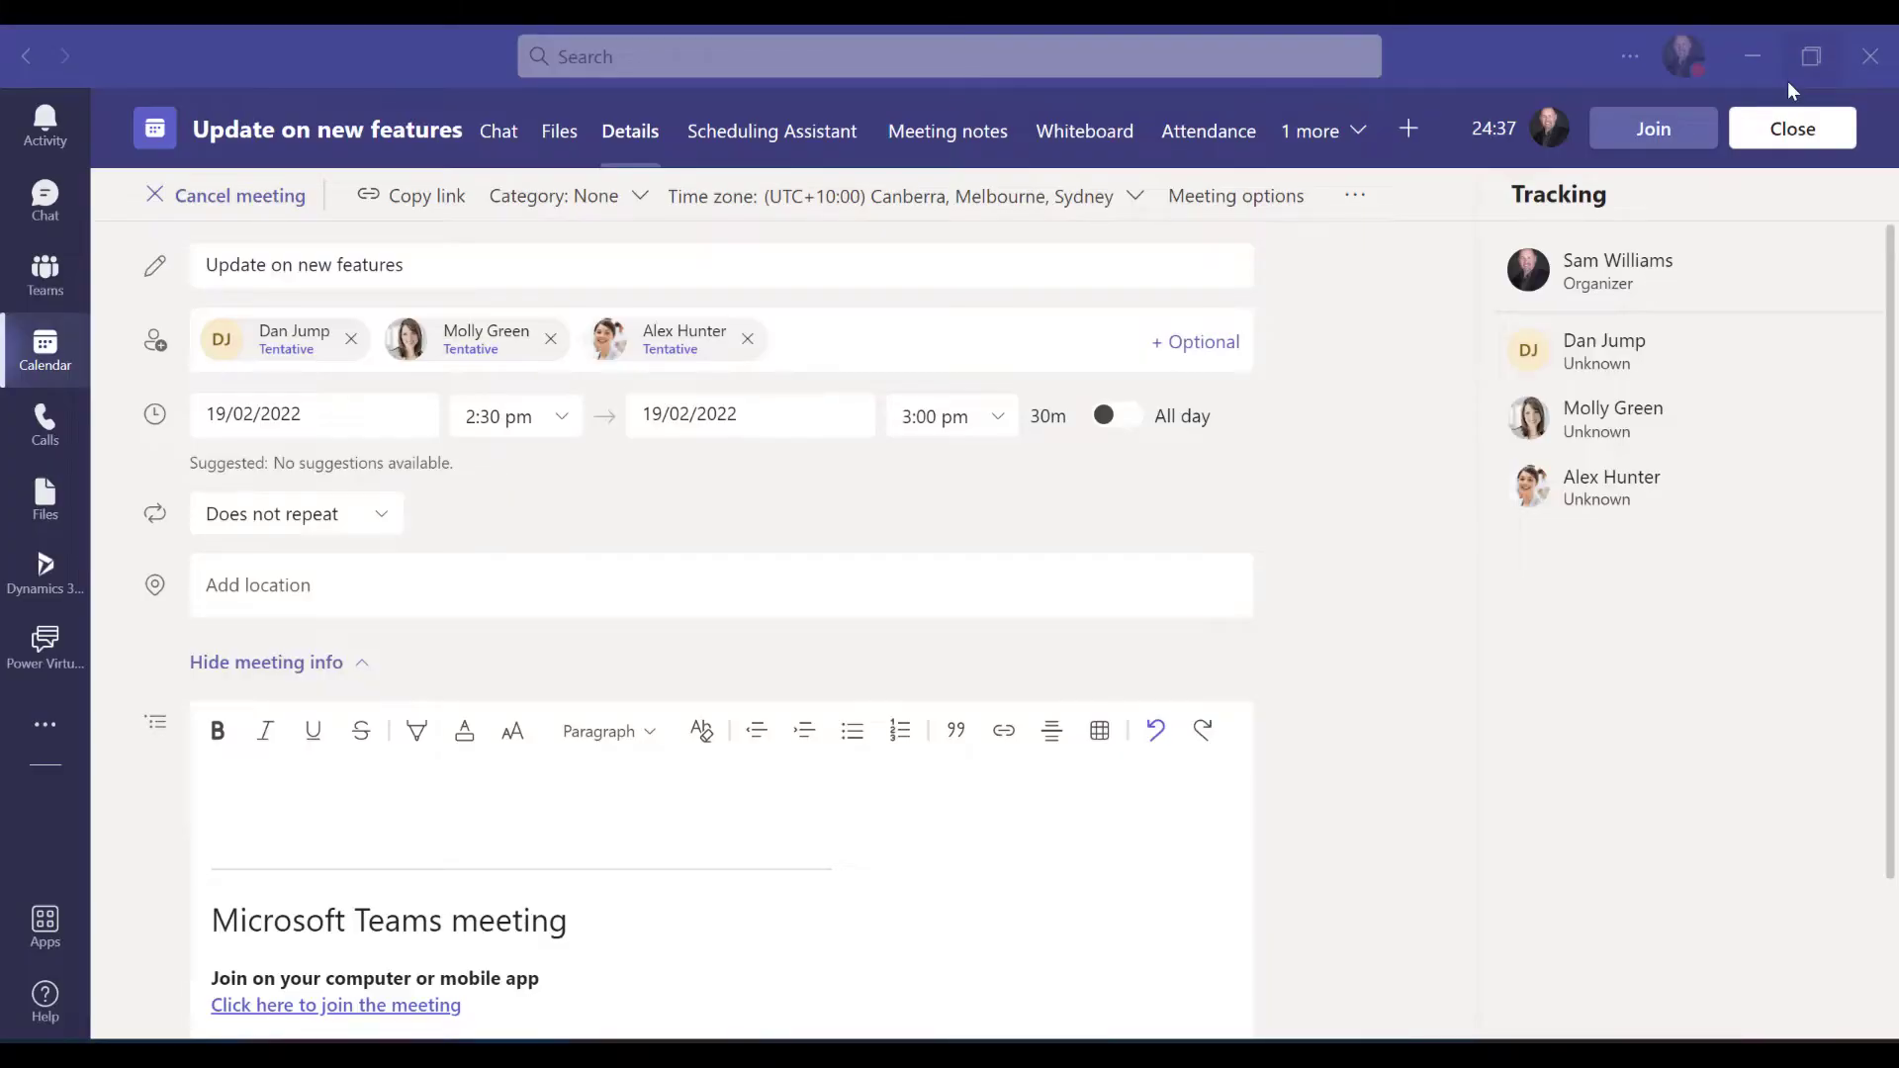
pyautogui.click(1652, 128)
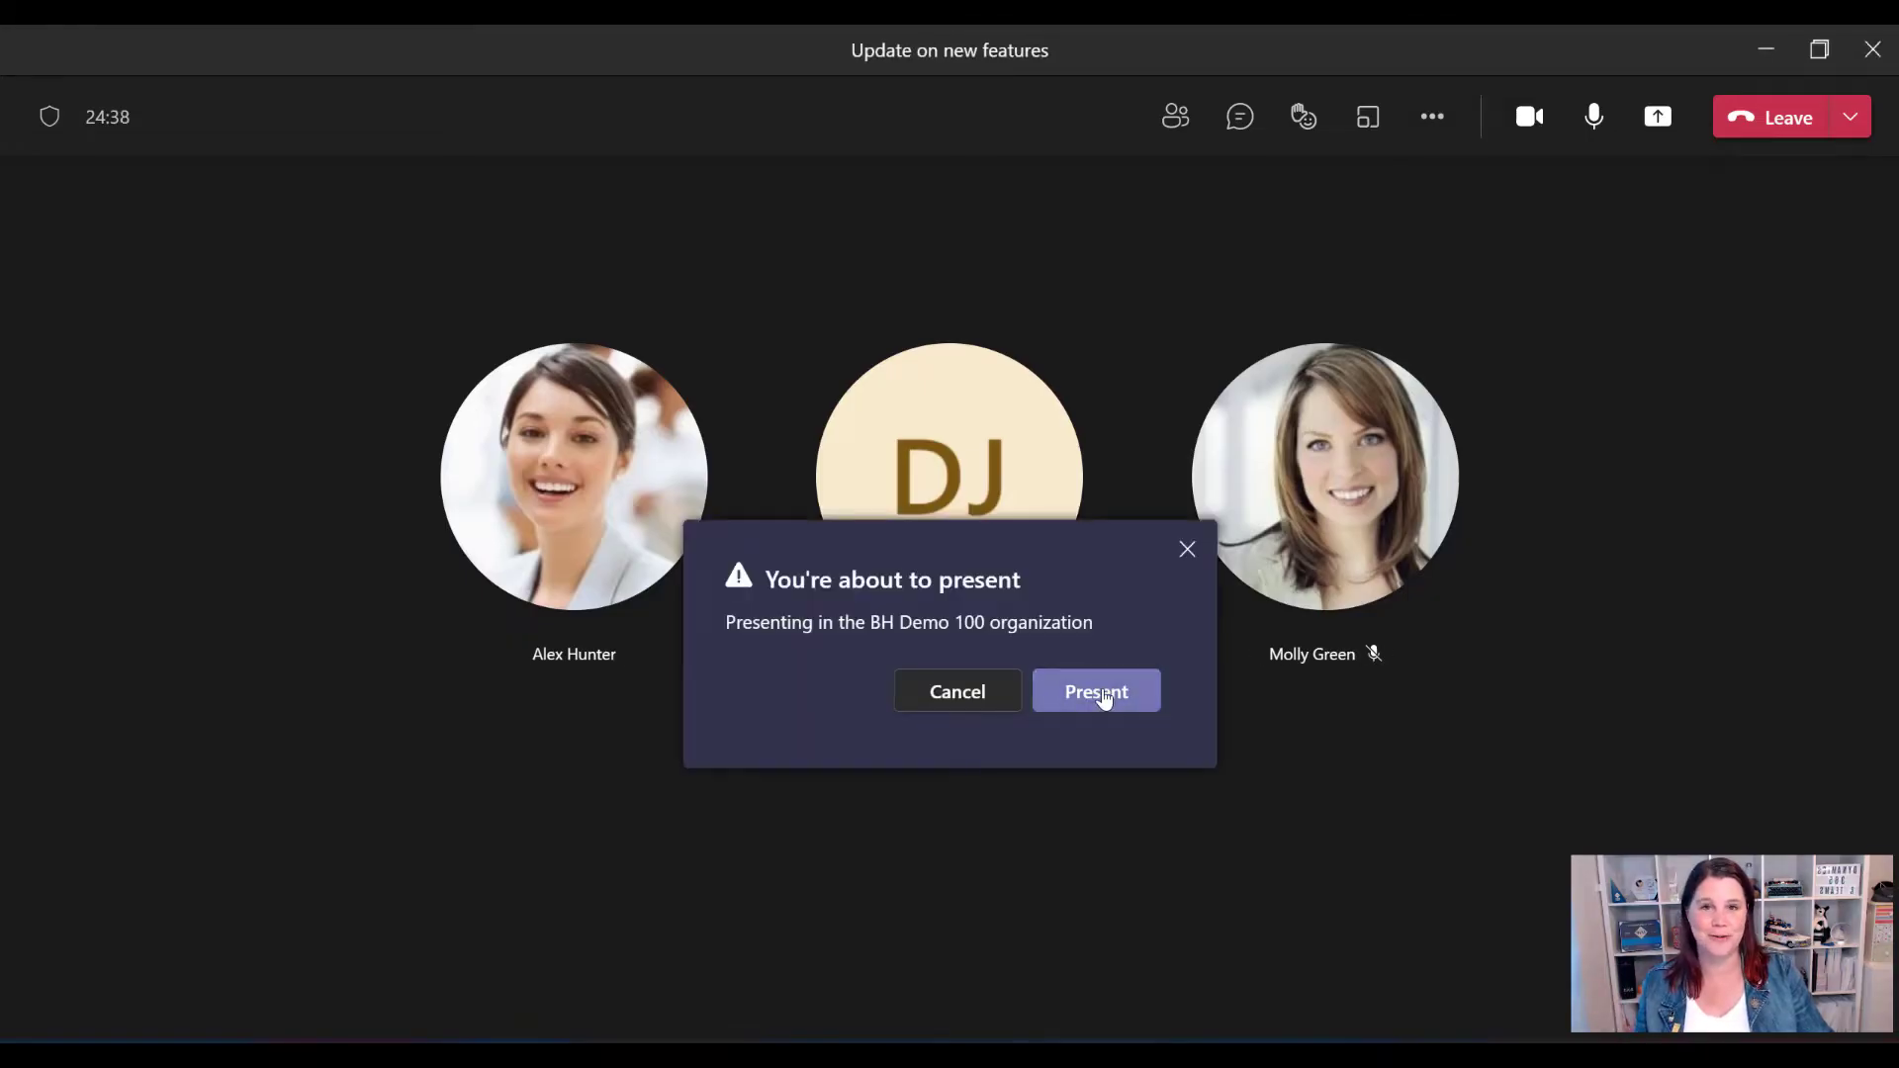
pyautogui.click(1094, 692)
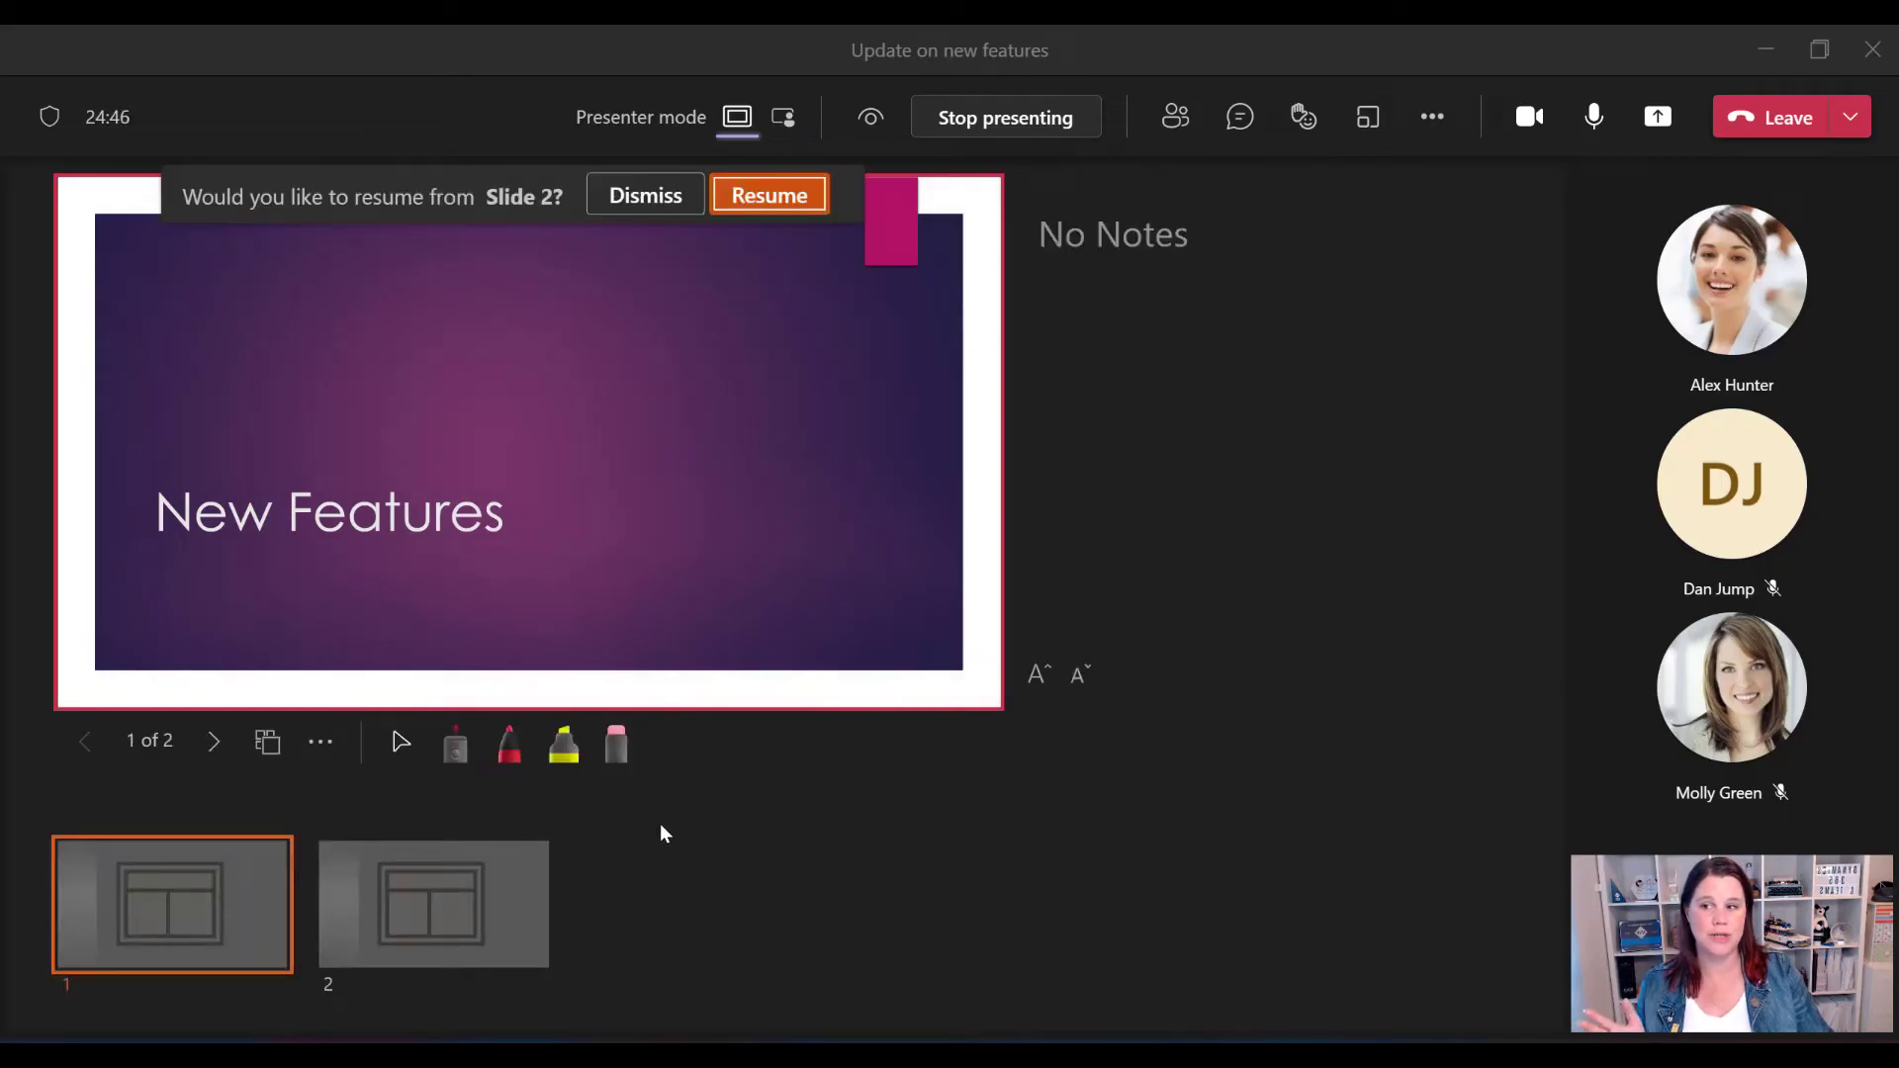
pyautogui.click(769, 196)
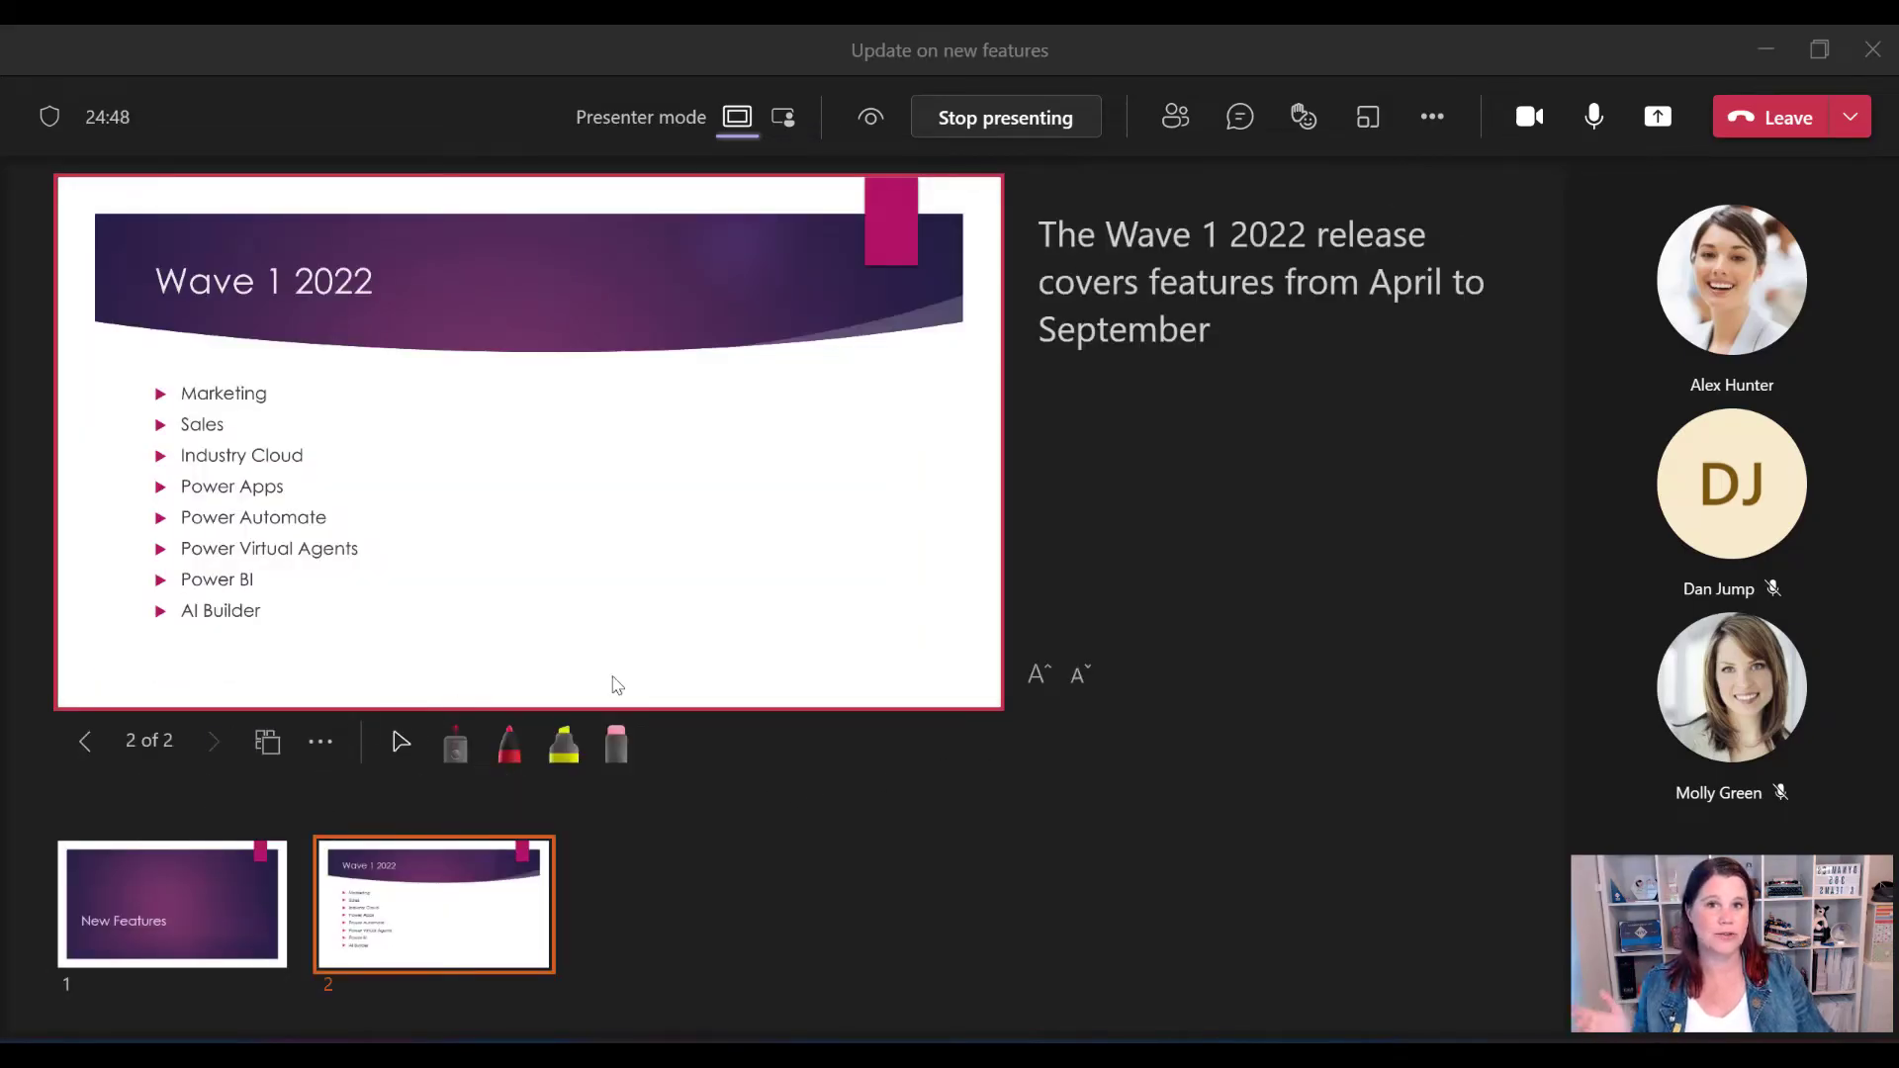
pyautogui.moveTo(1345, 548)
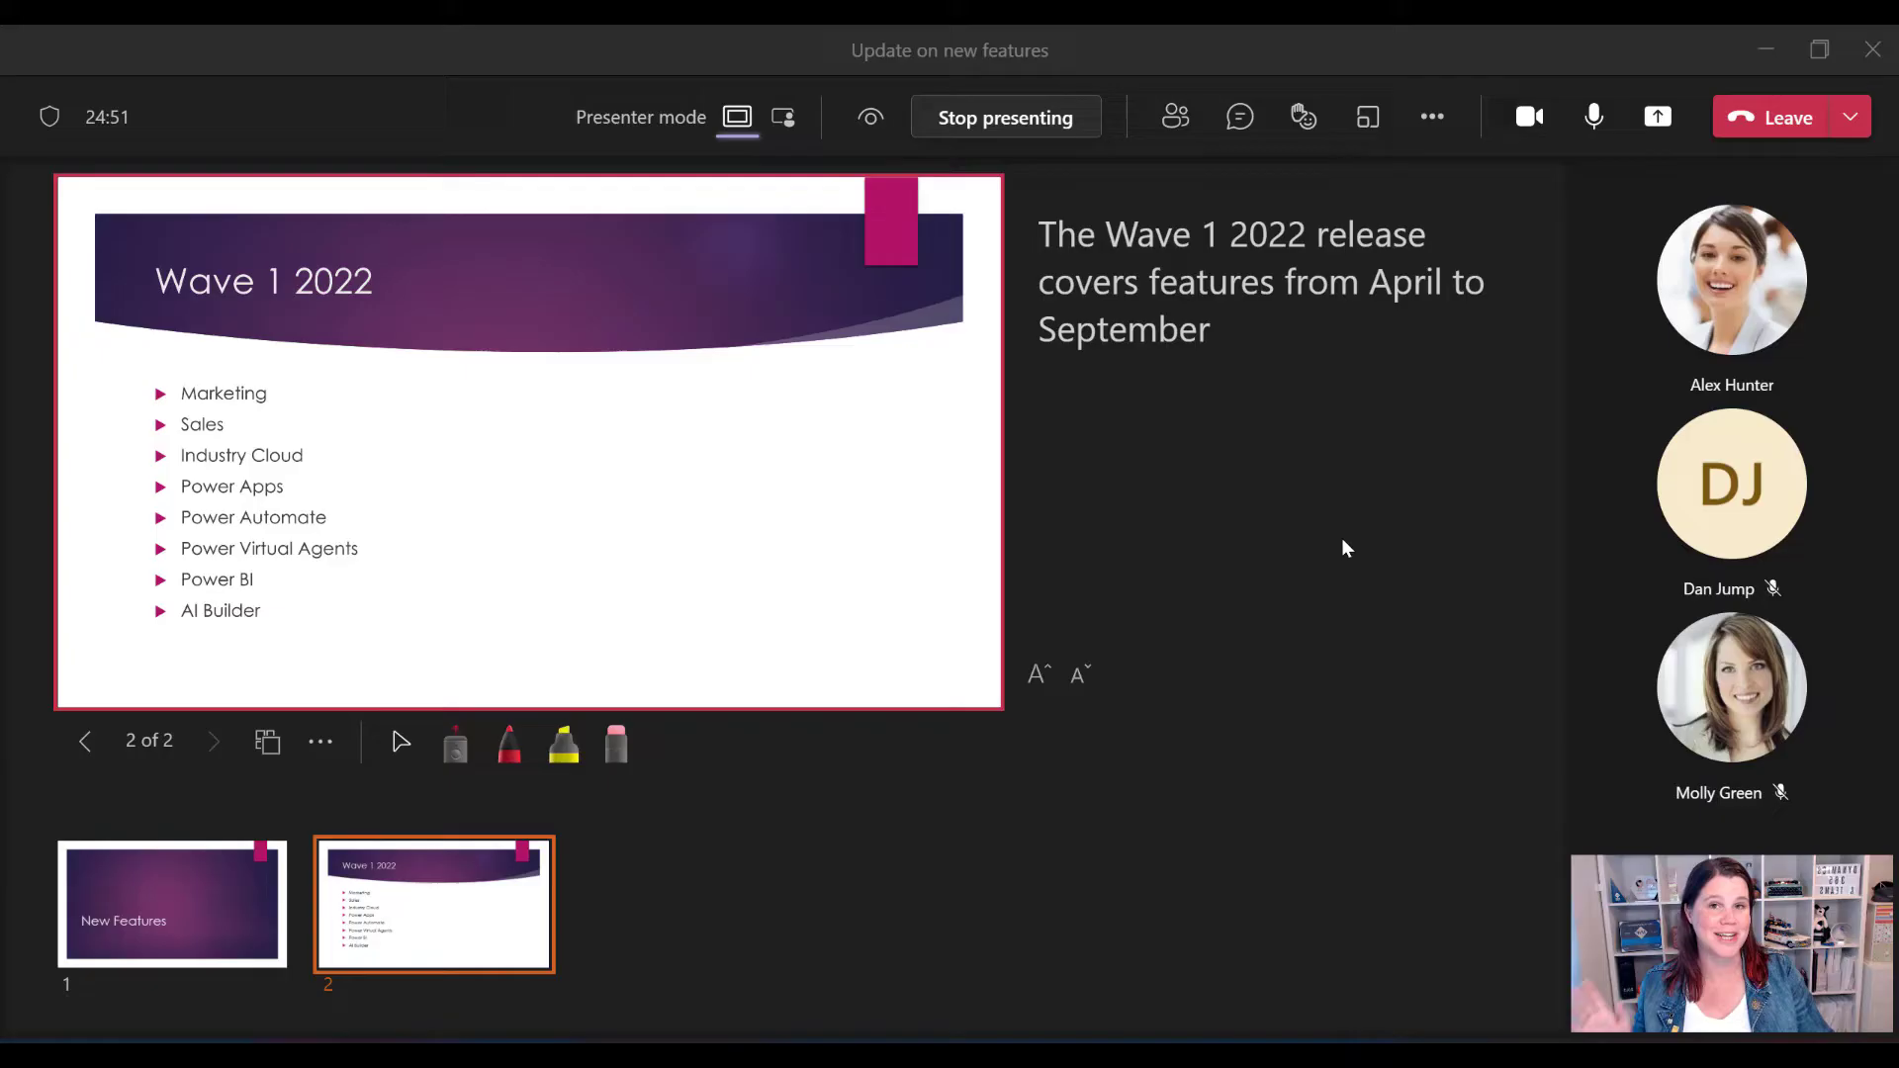
pyautogui.moveTo(1321, 468)
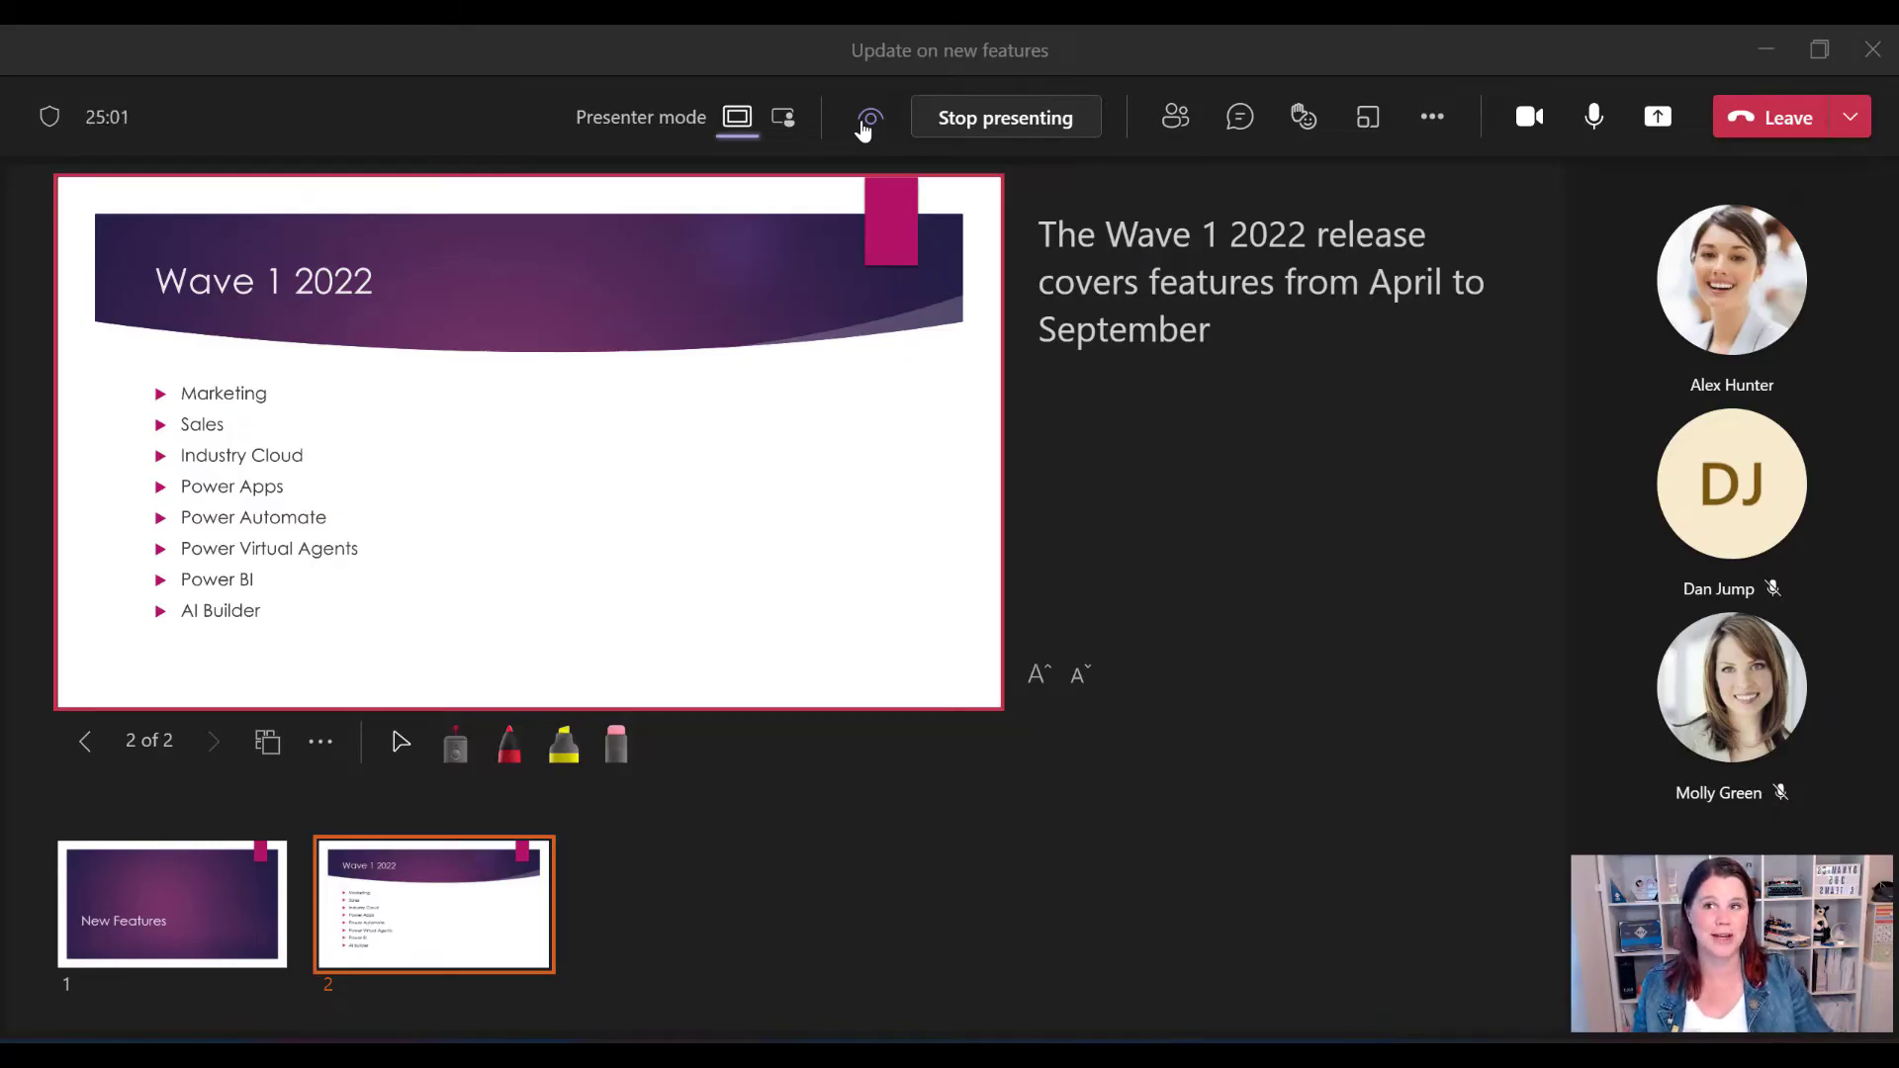
pyautogui.click(783, 117)
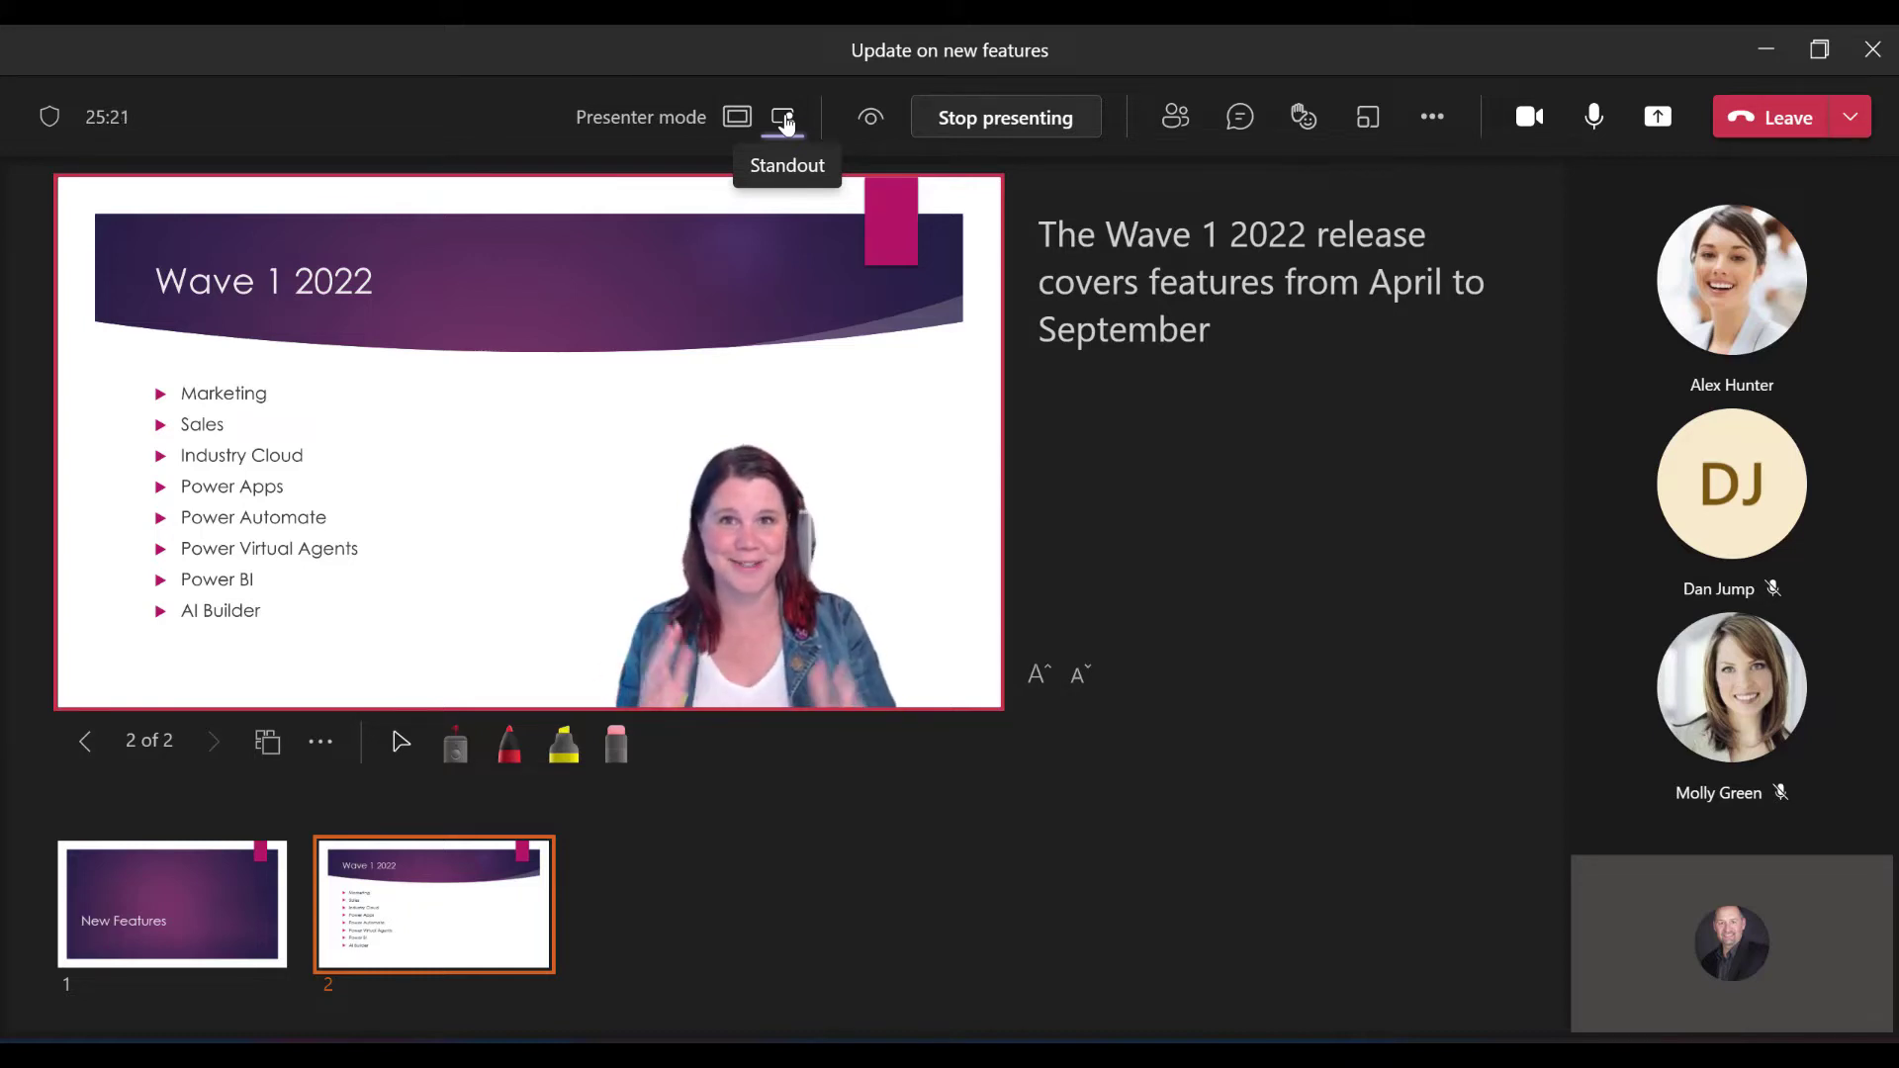
pyautogui.moveTo(736, 116)
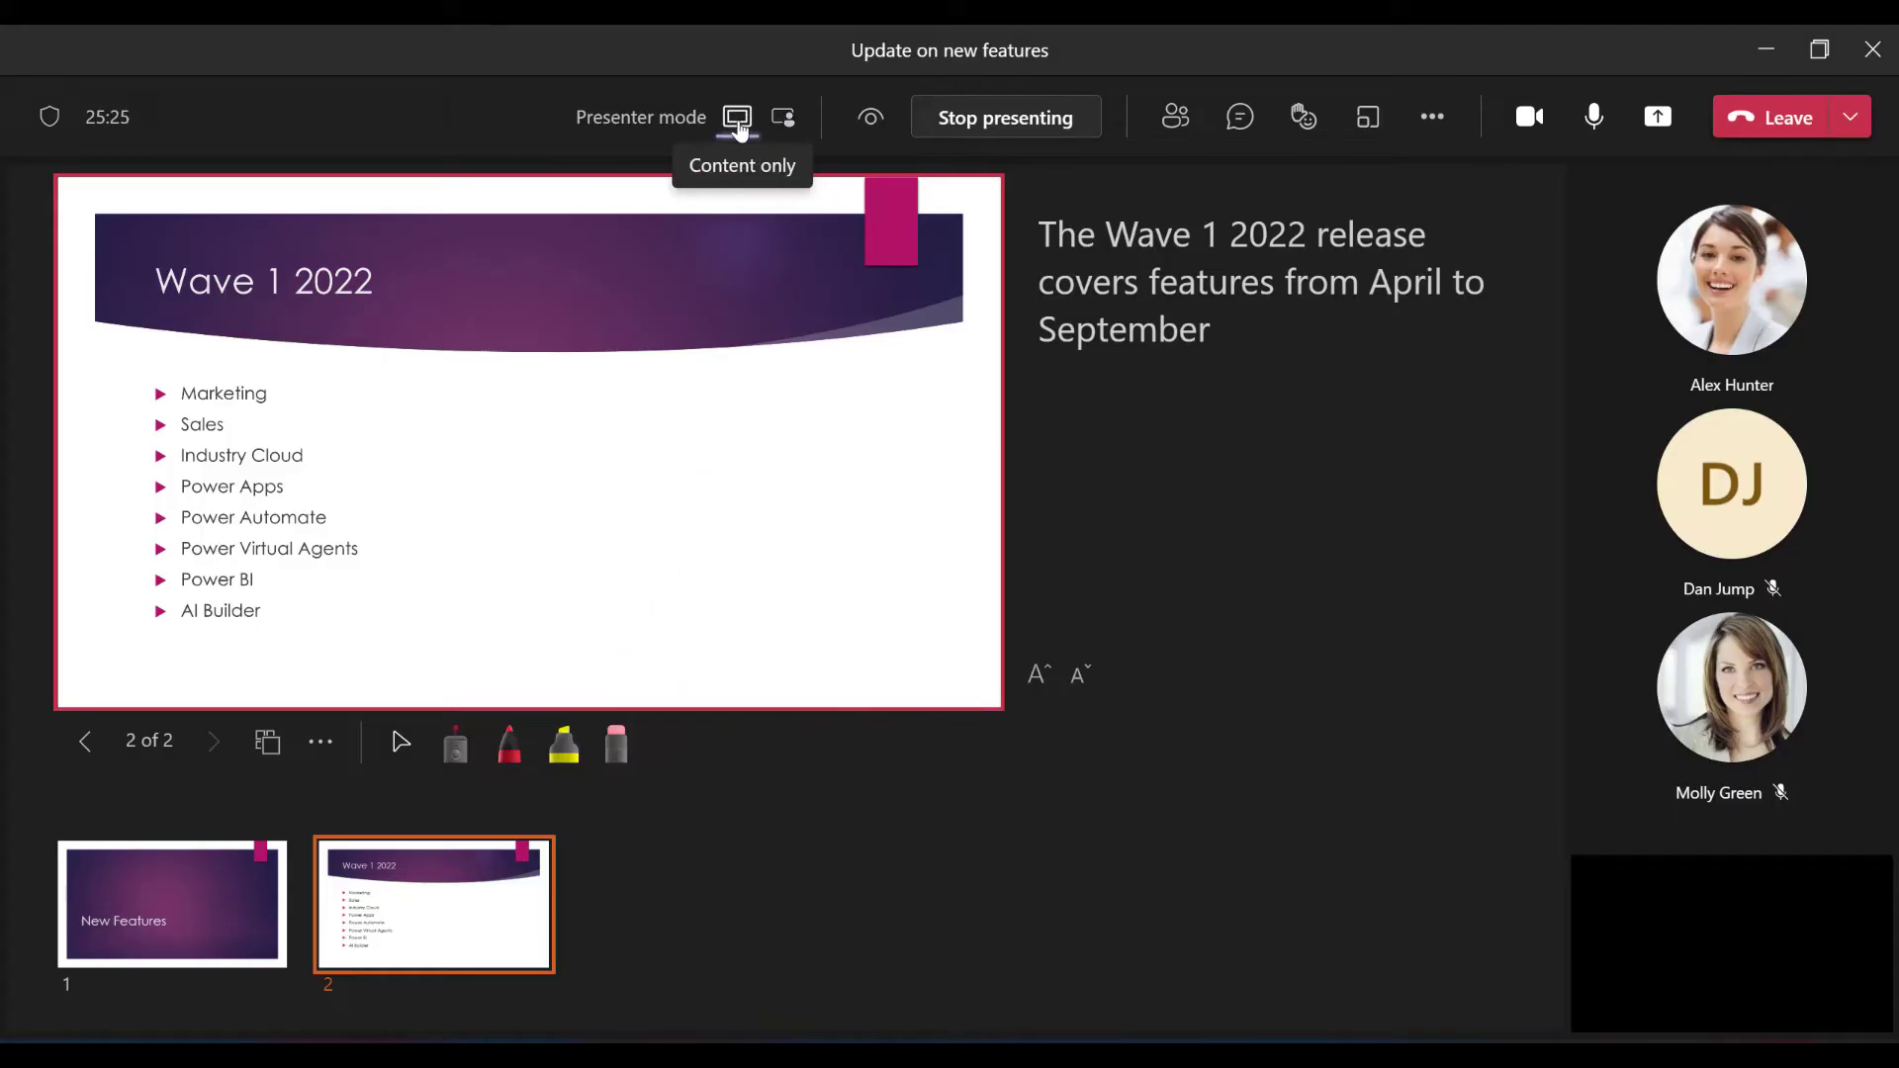
pyautogui.moveTo(1367, 117)
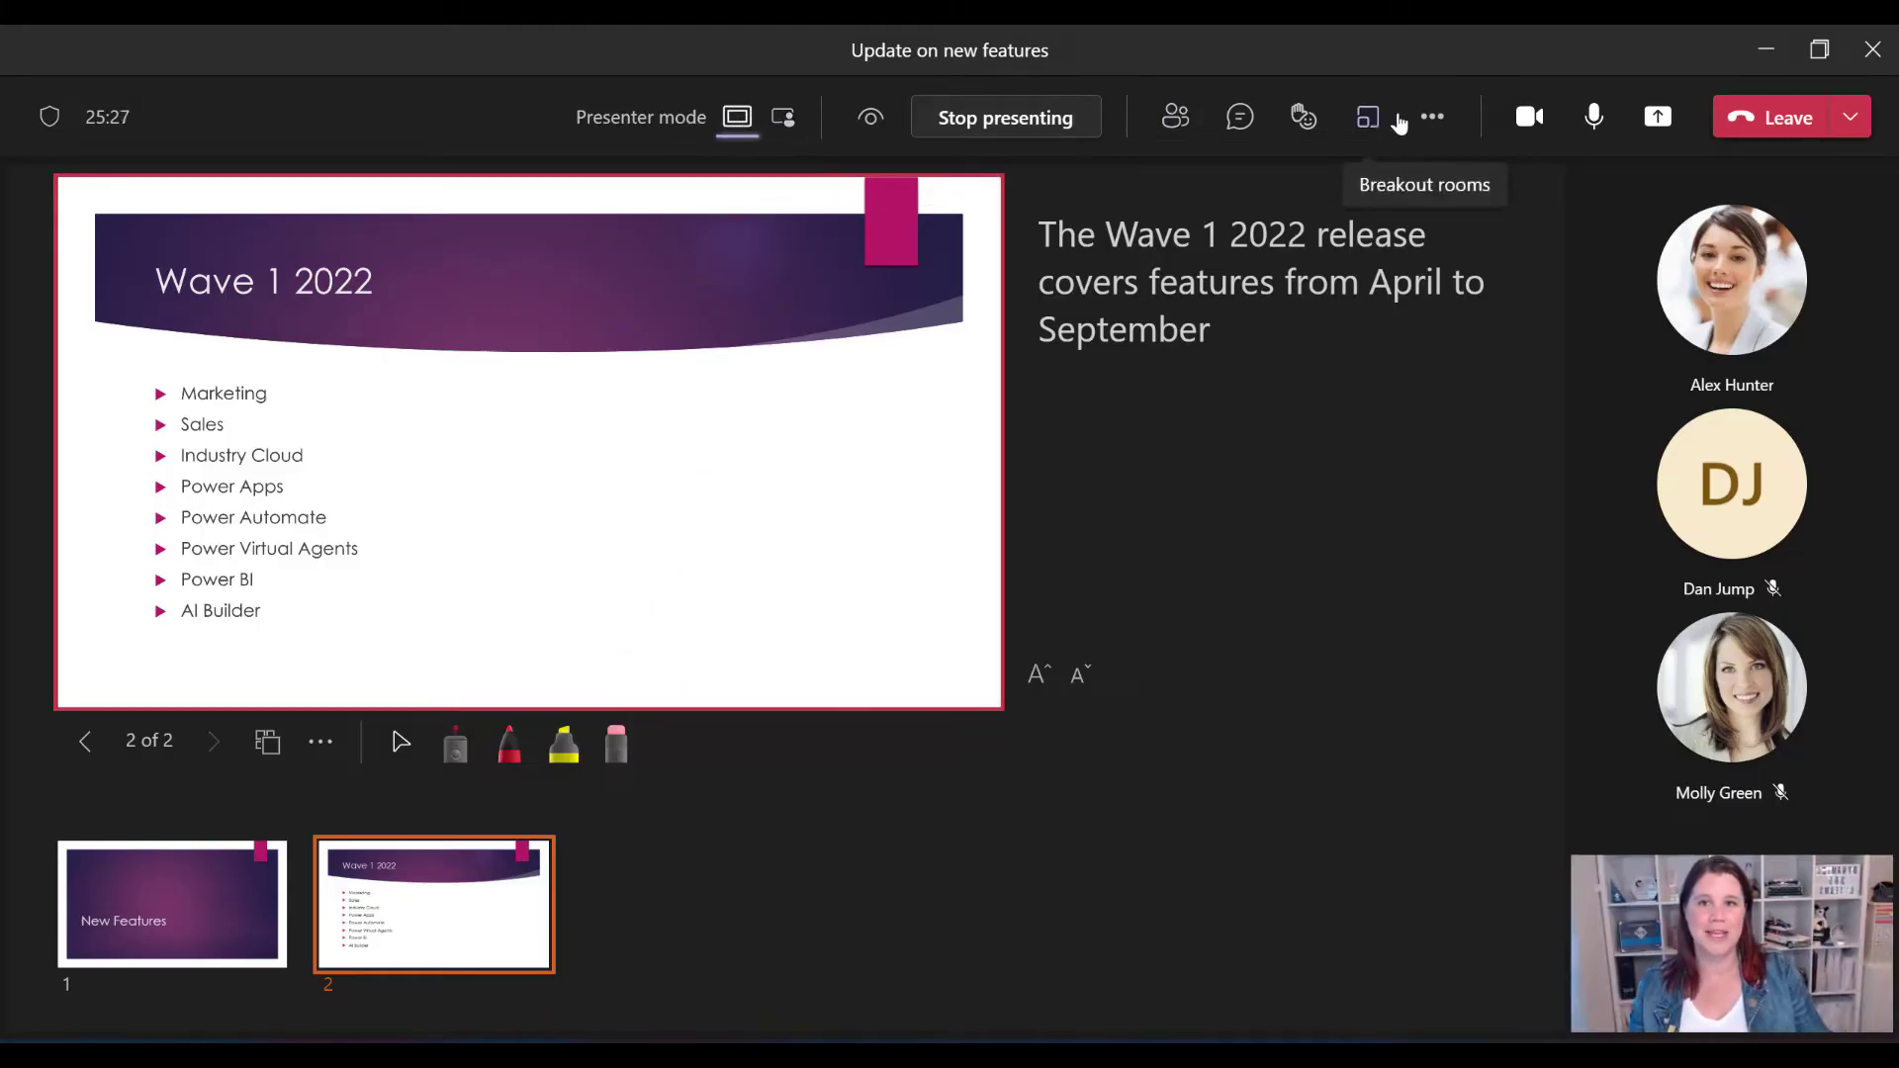
pyautogui.moveTo(1738, 987)
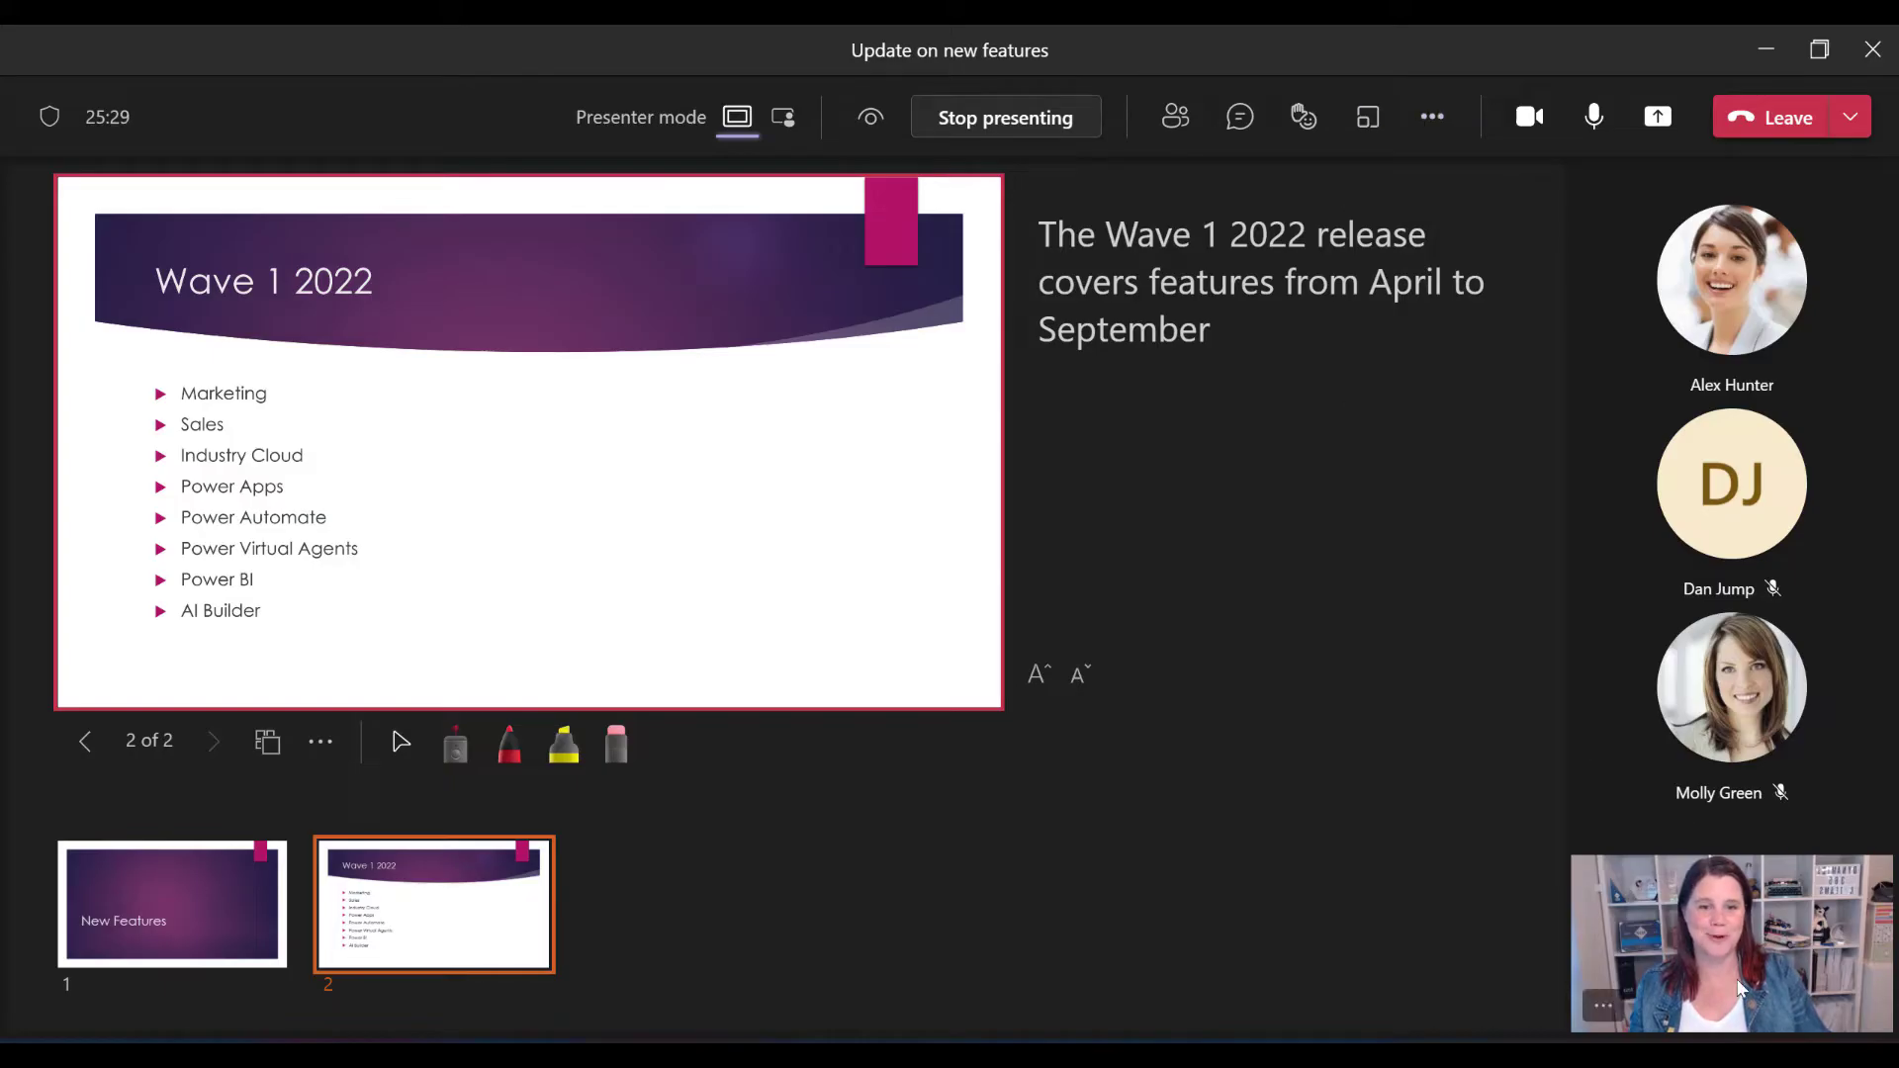
pyautogui.click(1602, 1005)
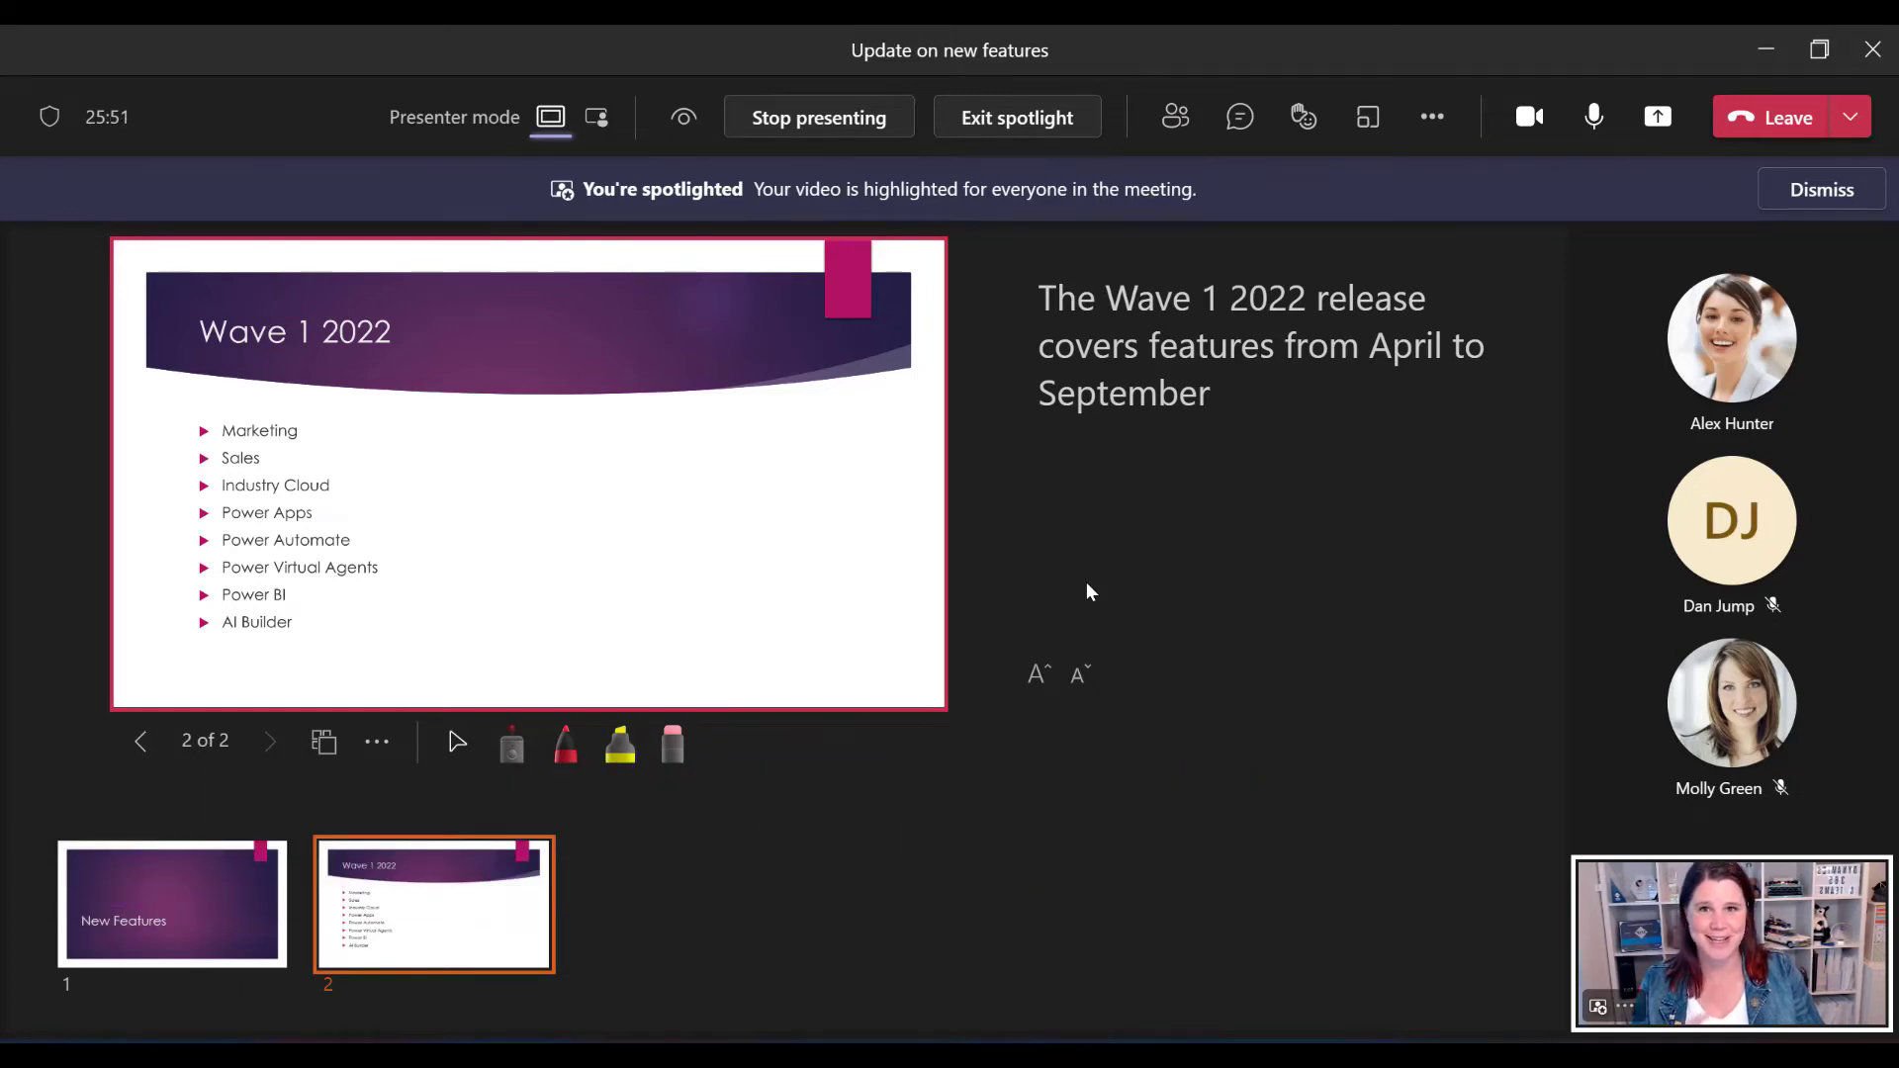
# - Stop presenting the PowerPoint so the three-attendee call view returns
pyautogui.click(819, 117)
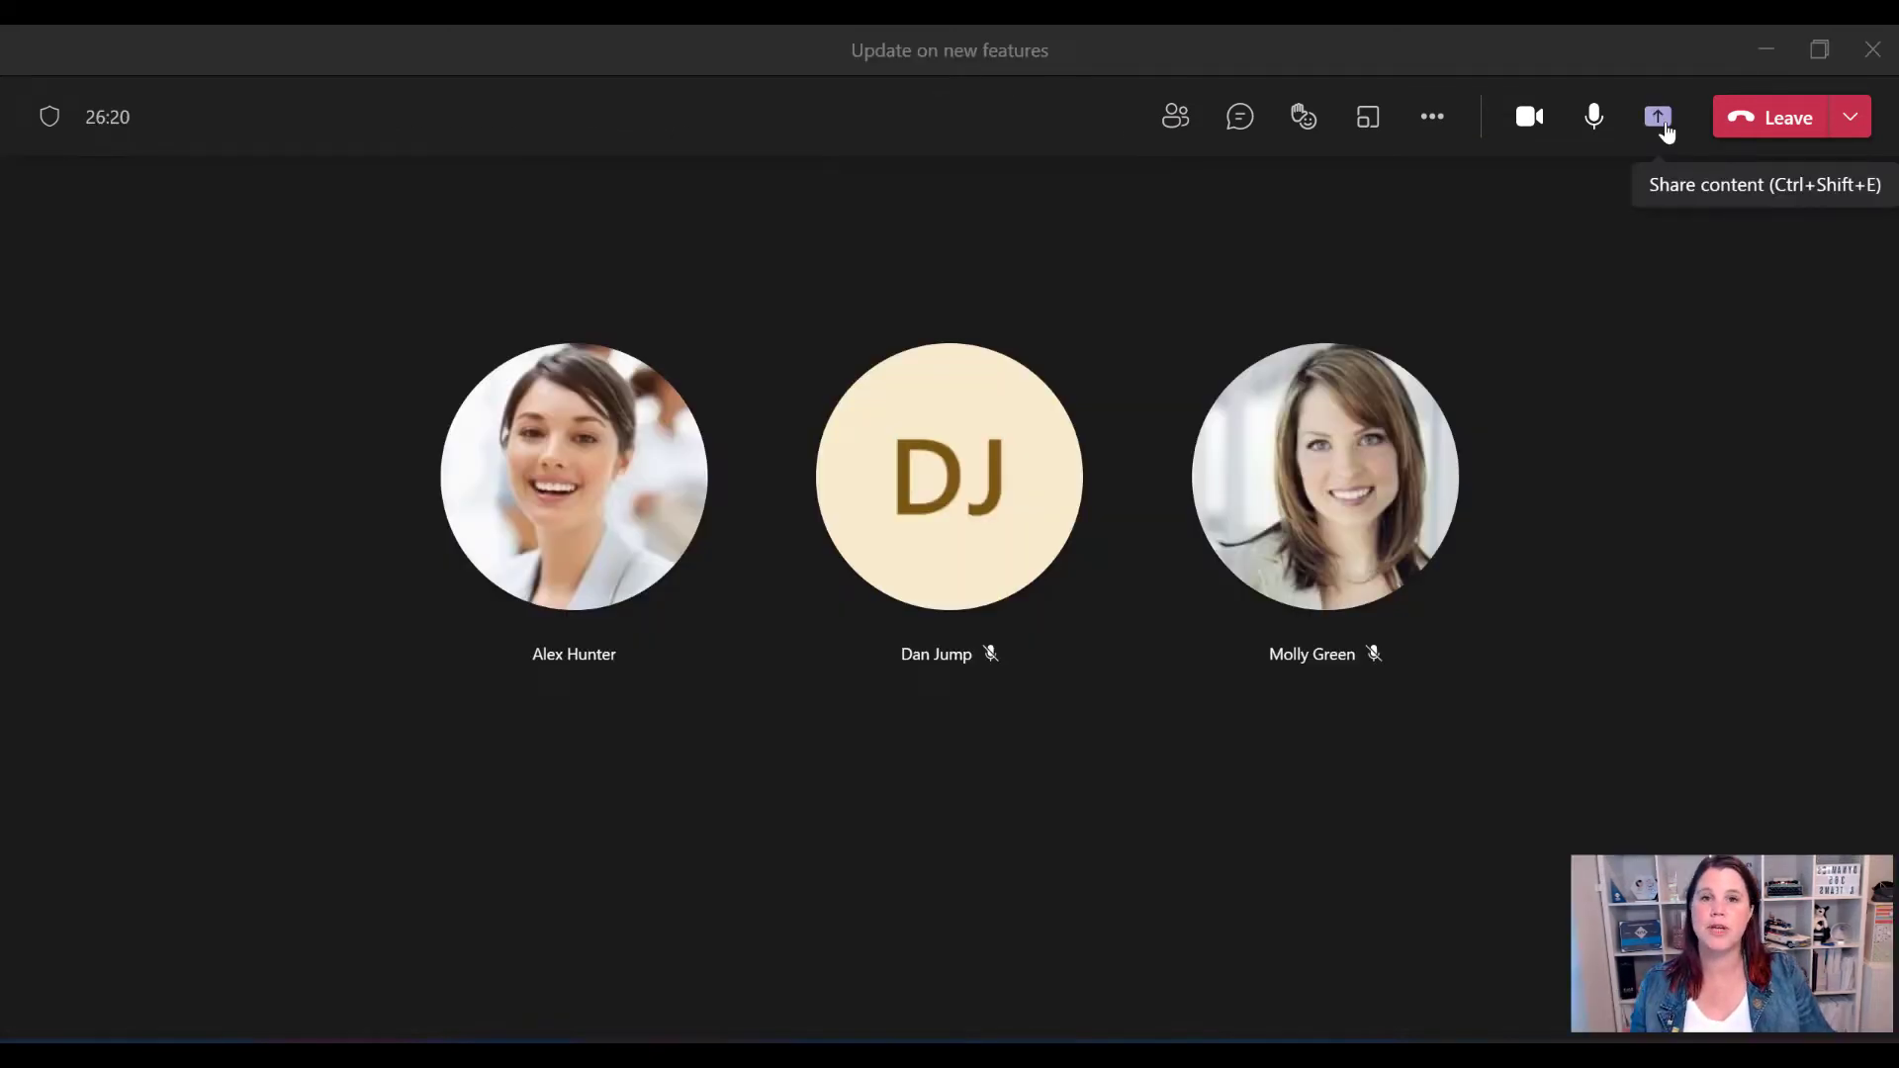
# - Bring up the Share content tray with the Include computer sound toggle, then dismiss it
pyautogui.click(1656, 117)
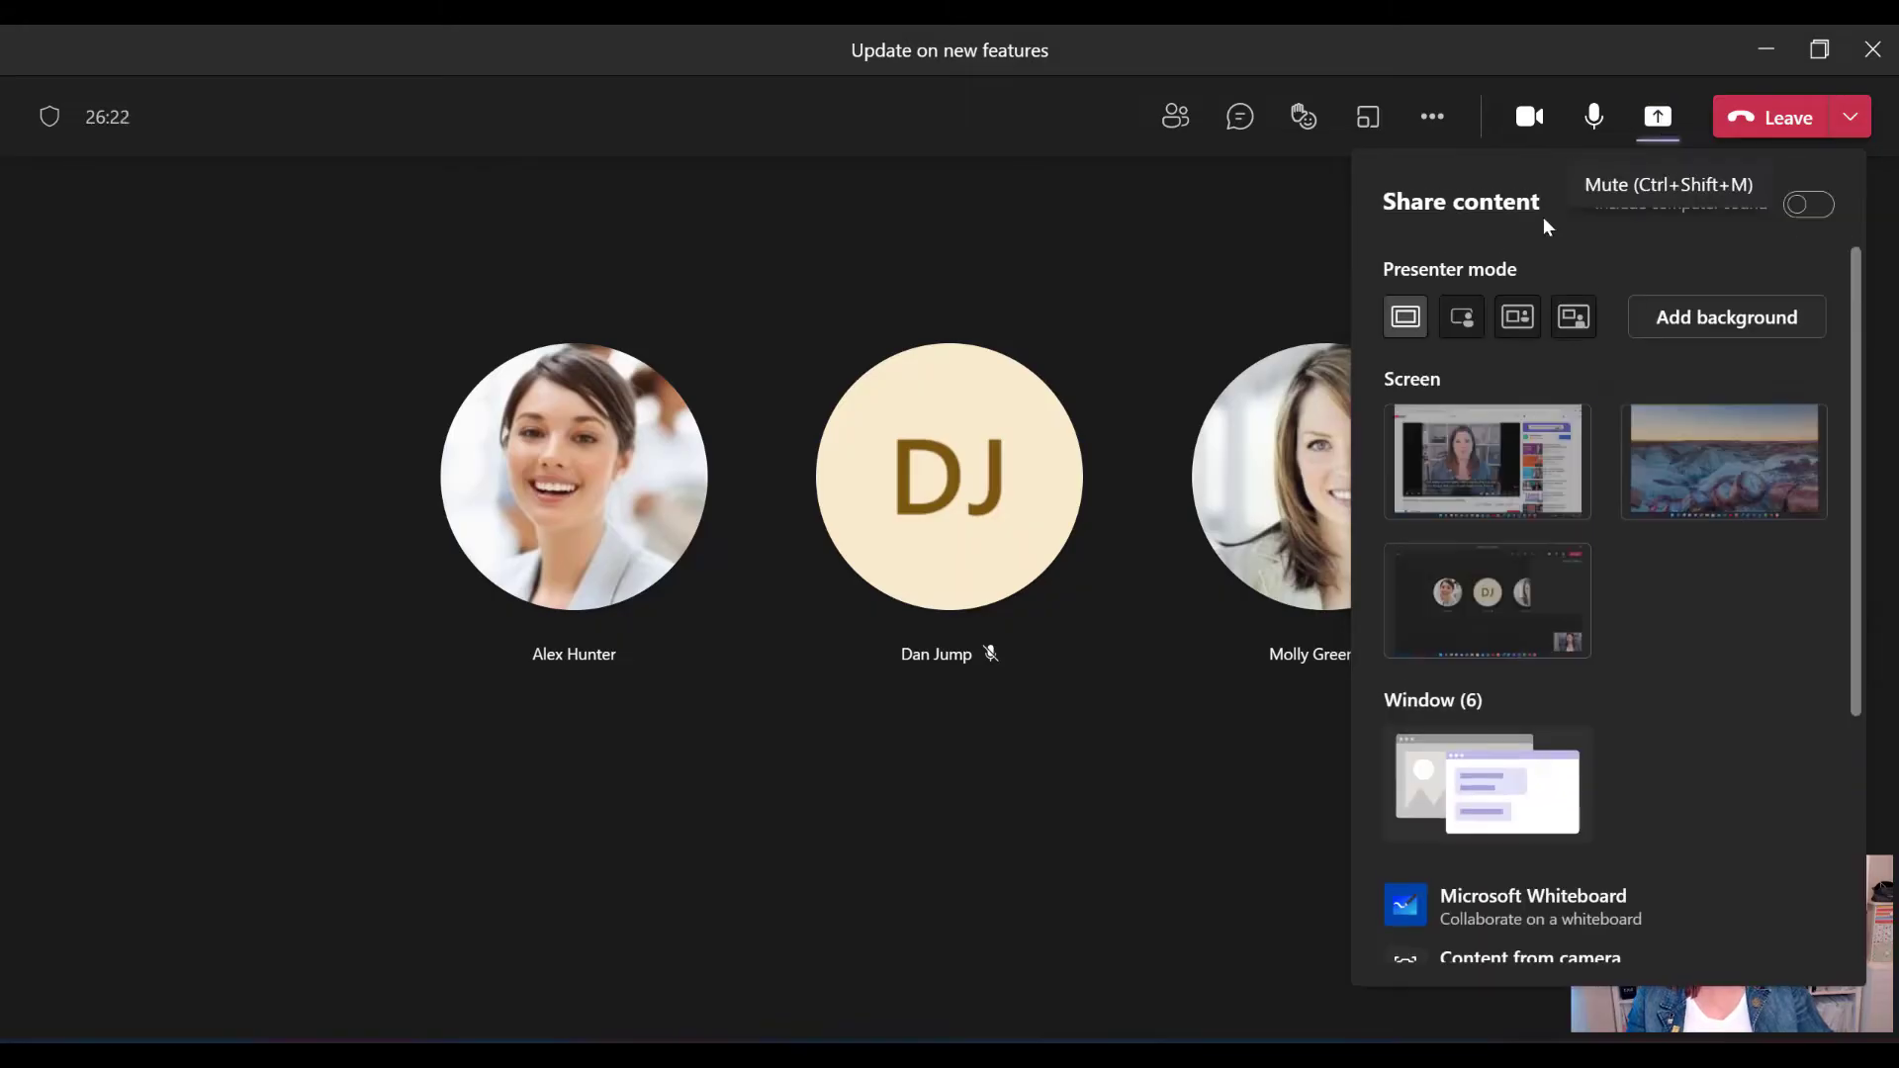
pyautogui.moveTo(1535, 536)
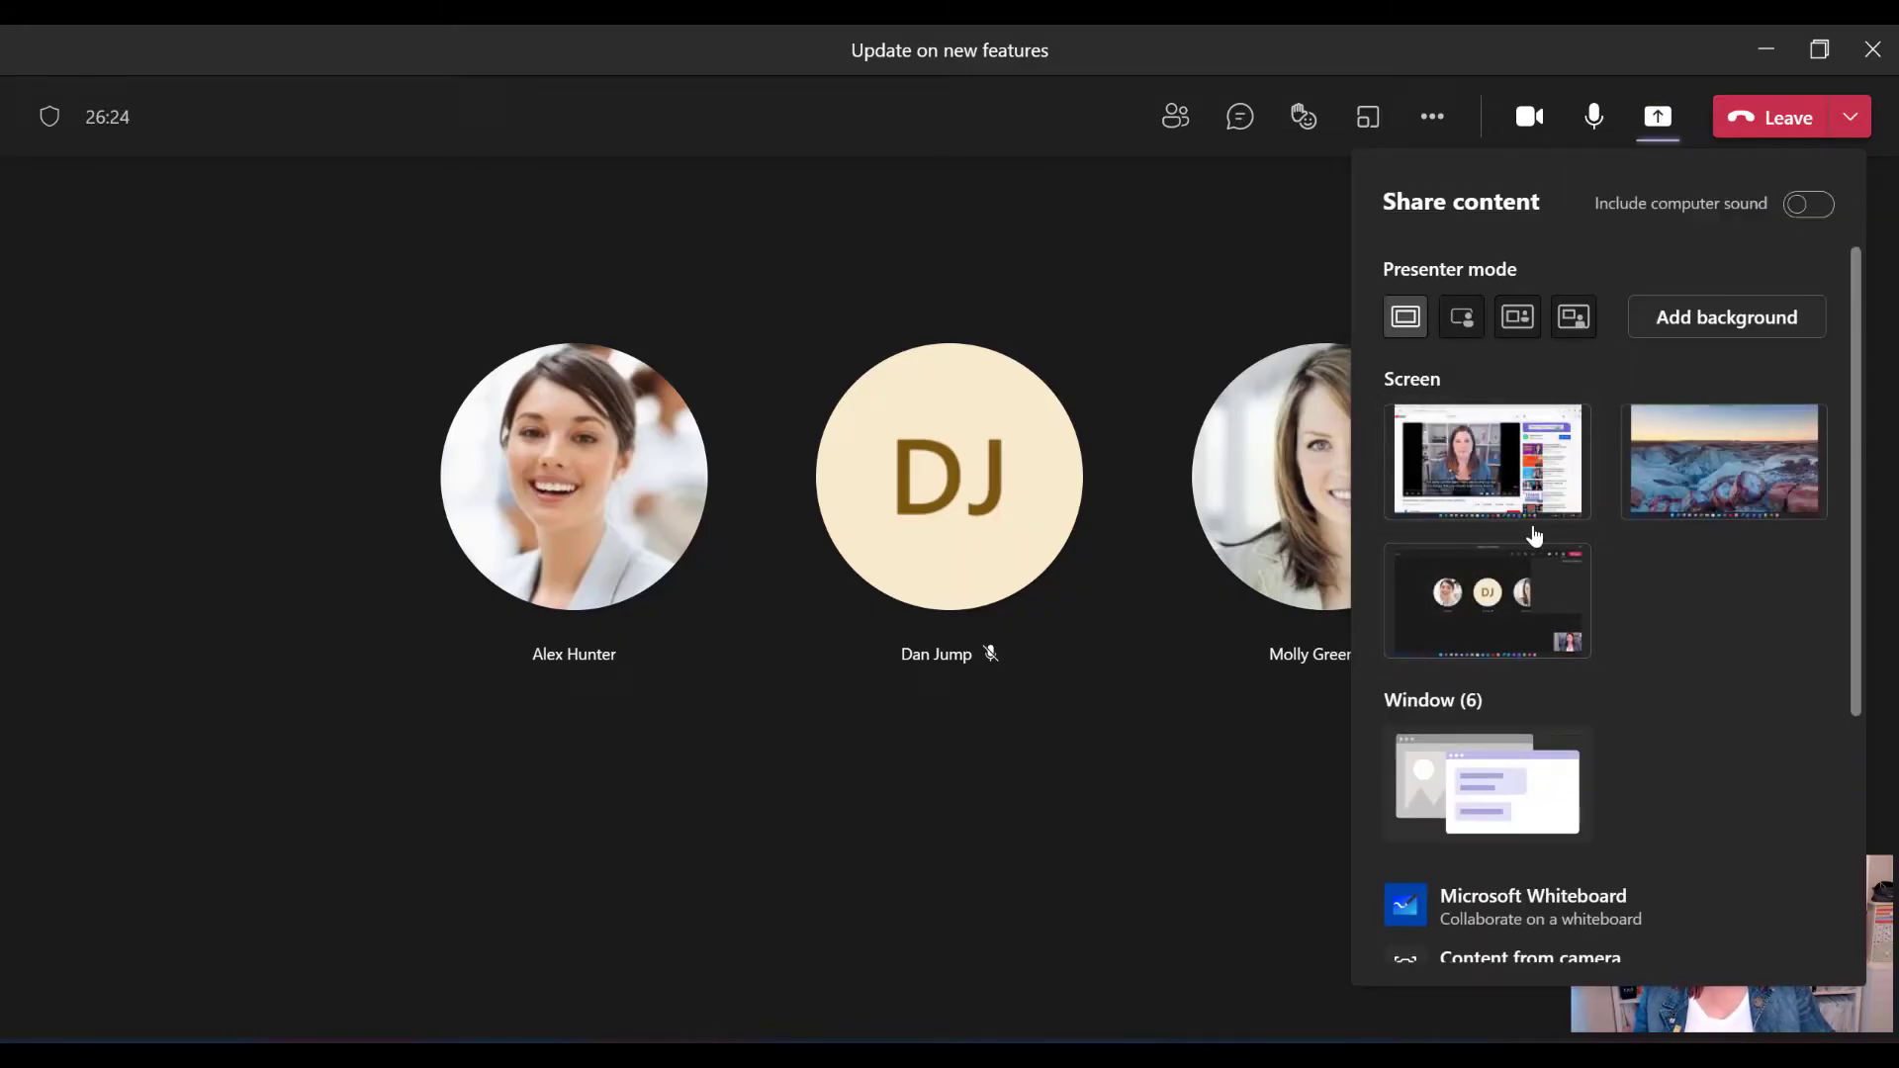
pyautogui.moveTo(1450, 809)
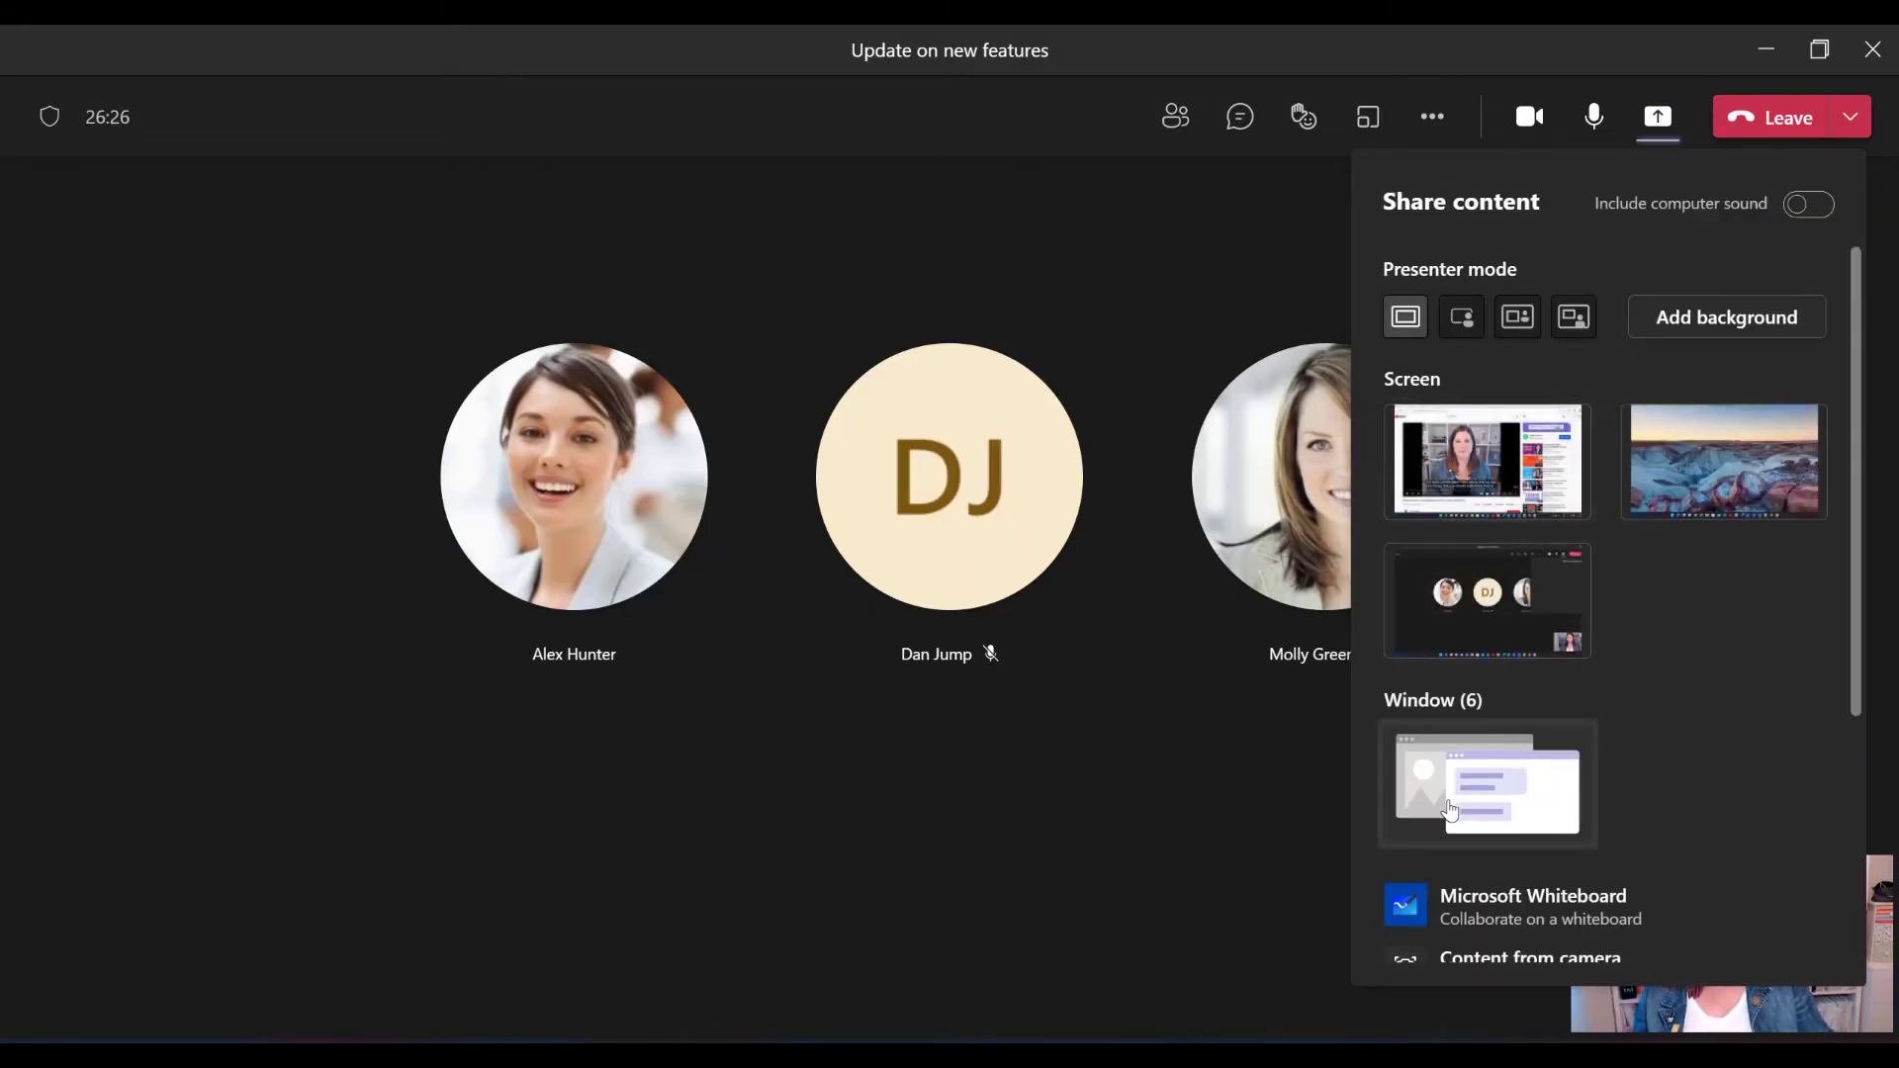
pyautogui.moveTo(1485, 461)
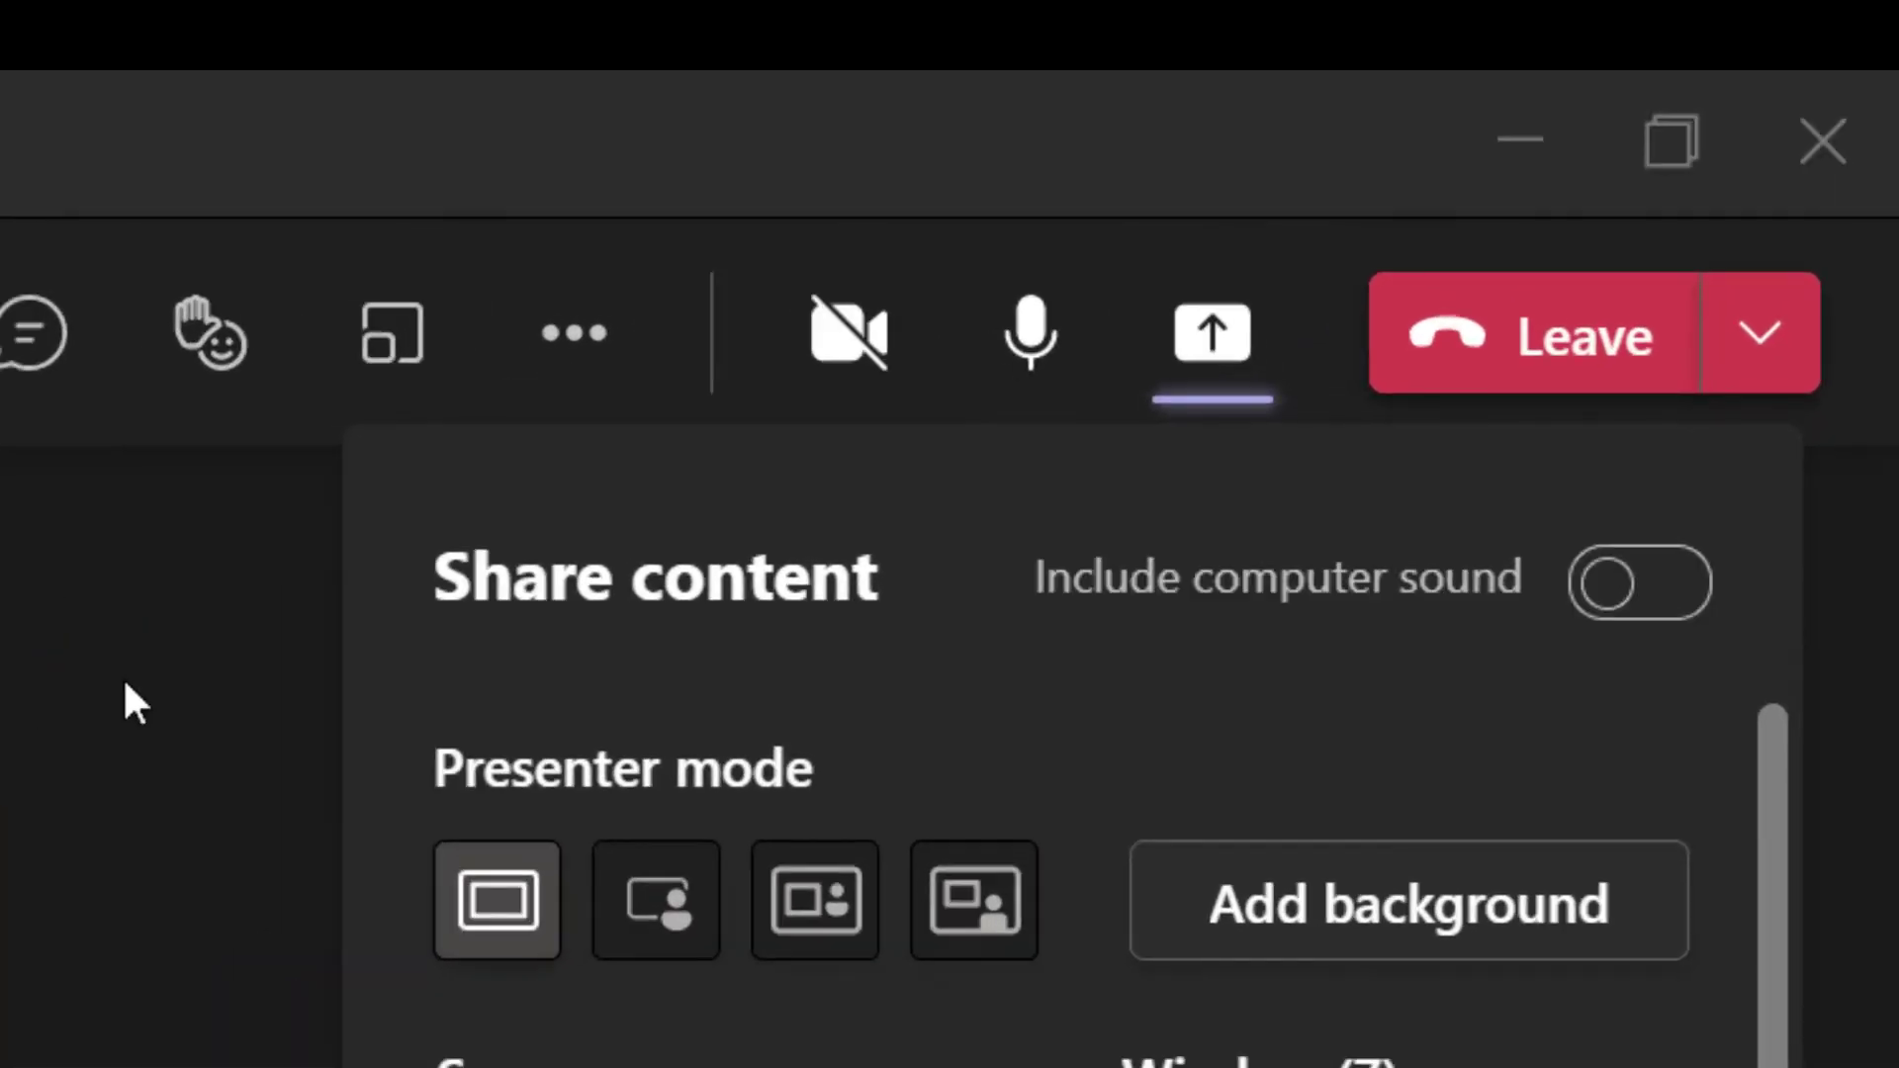
pyautogui.click(1638, 583)
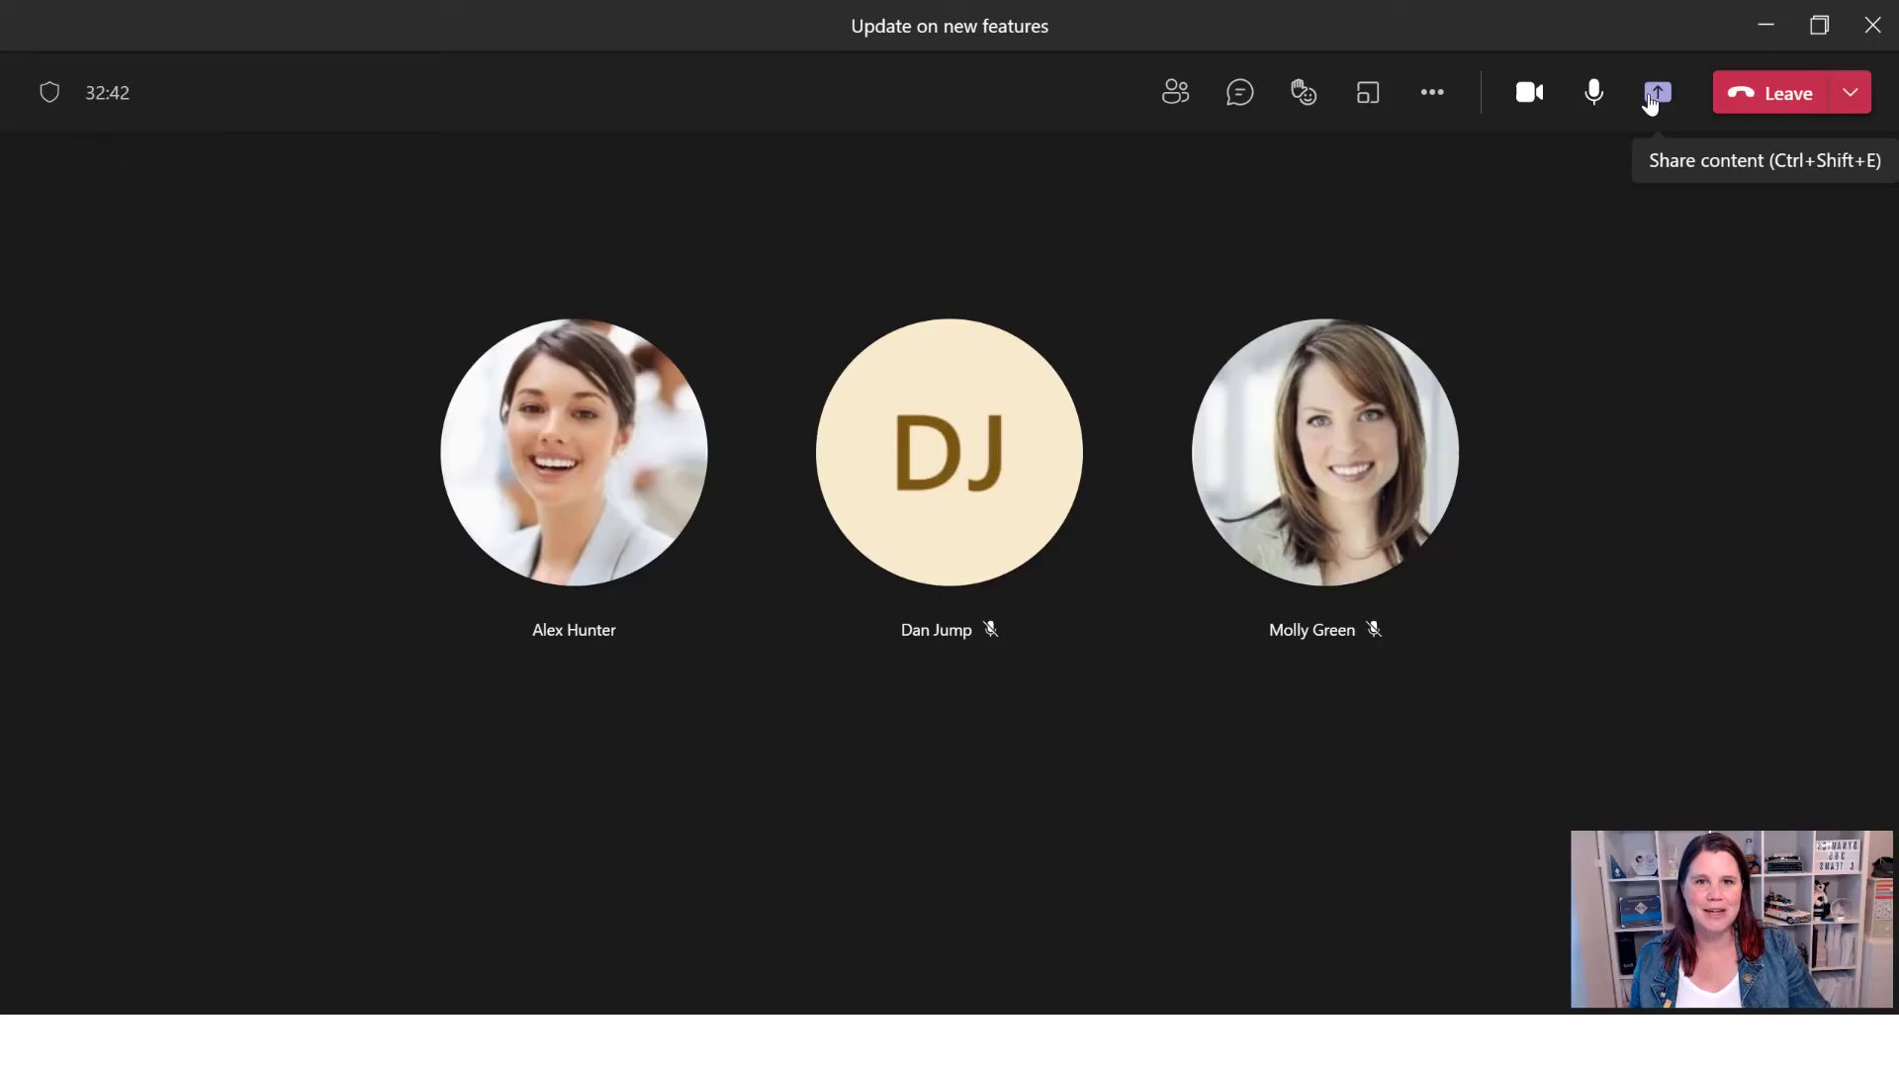
# - Share the whole desktop screen with the meeting from the Share content tray
pyautogui.click(1655, 93)
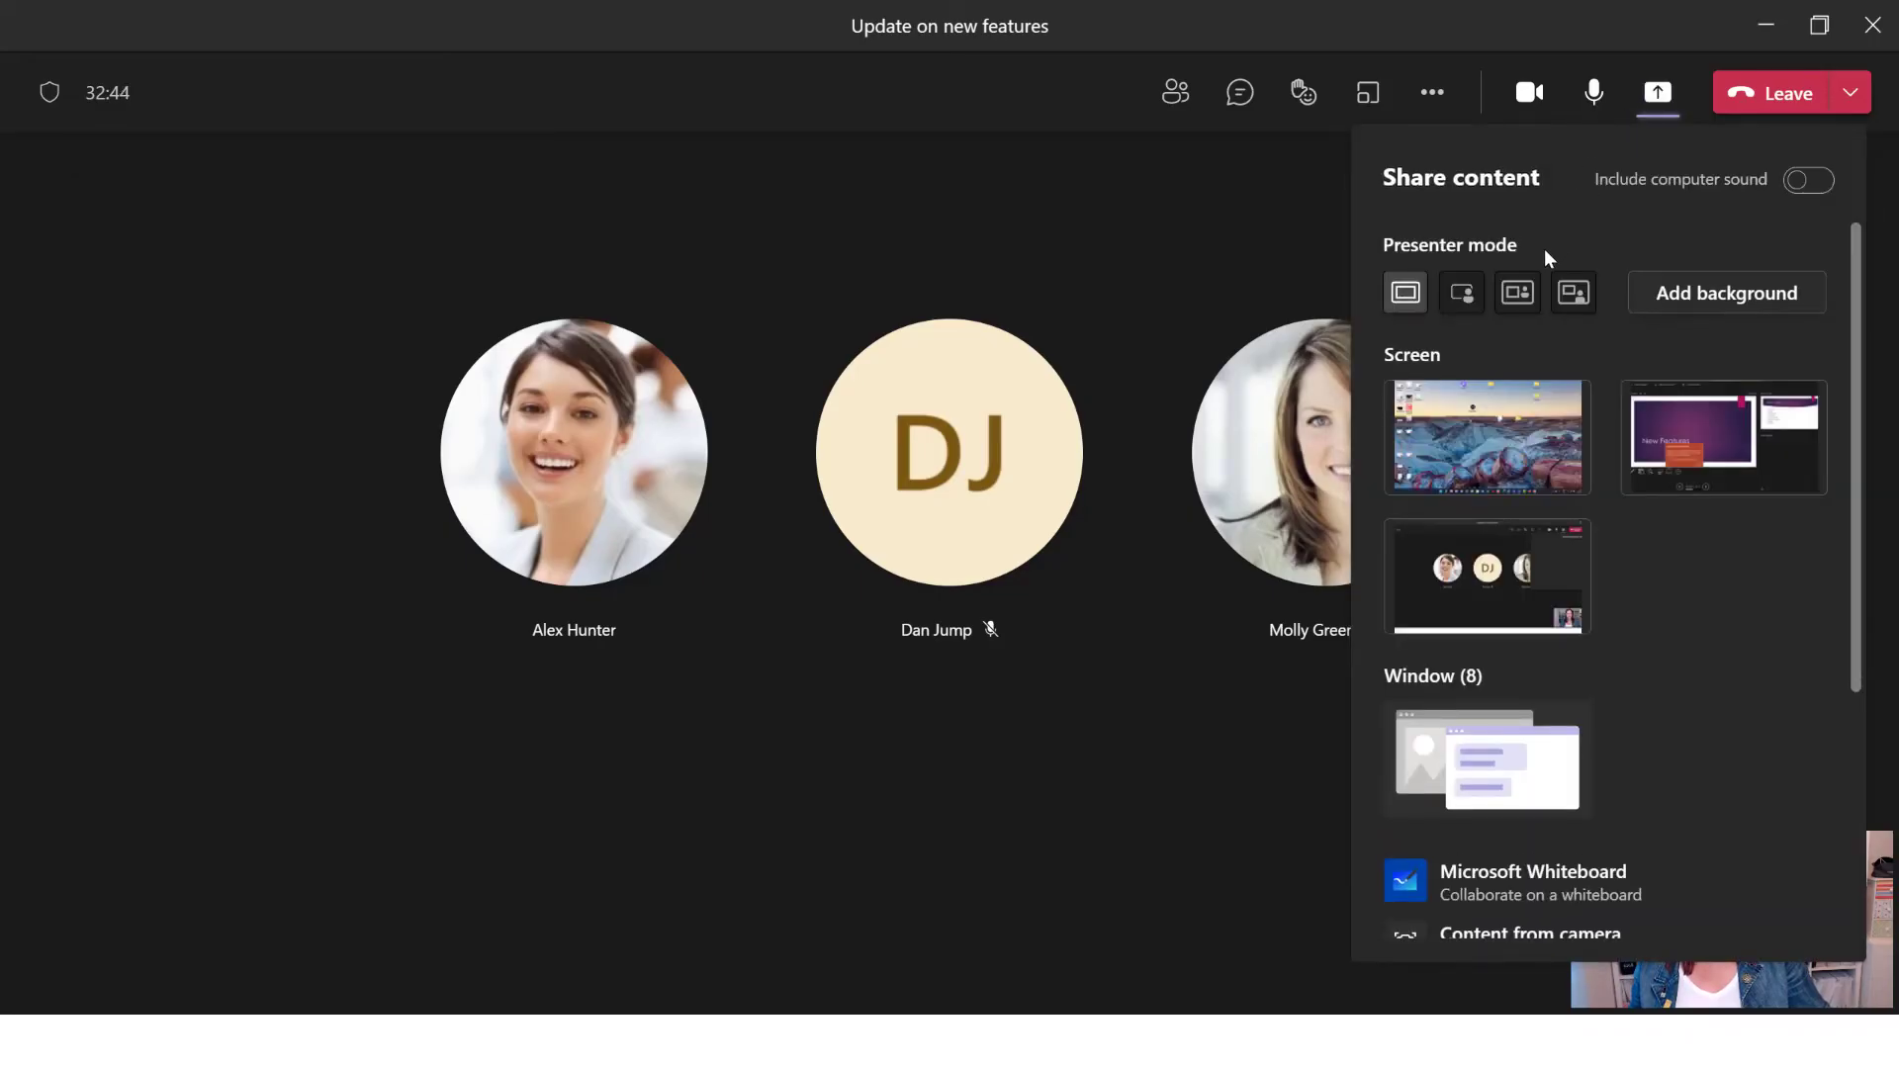
pyautogui.moveTo(1486, 457)
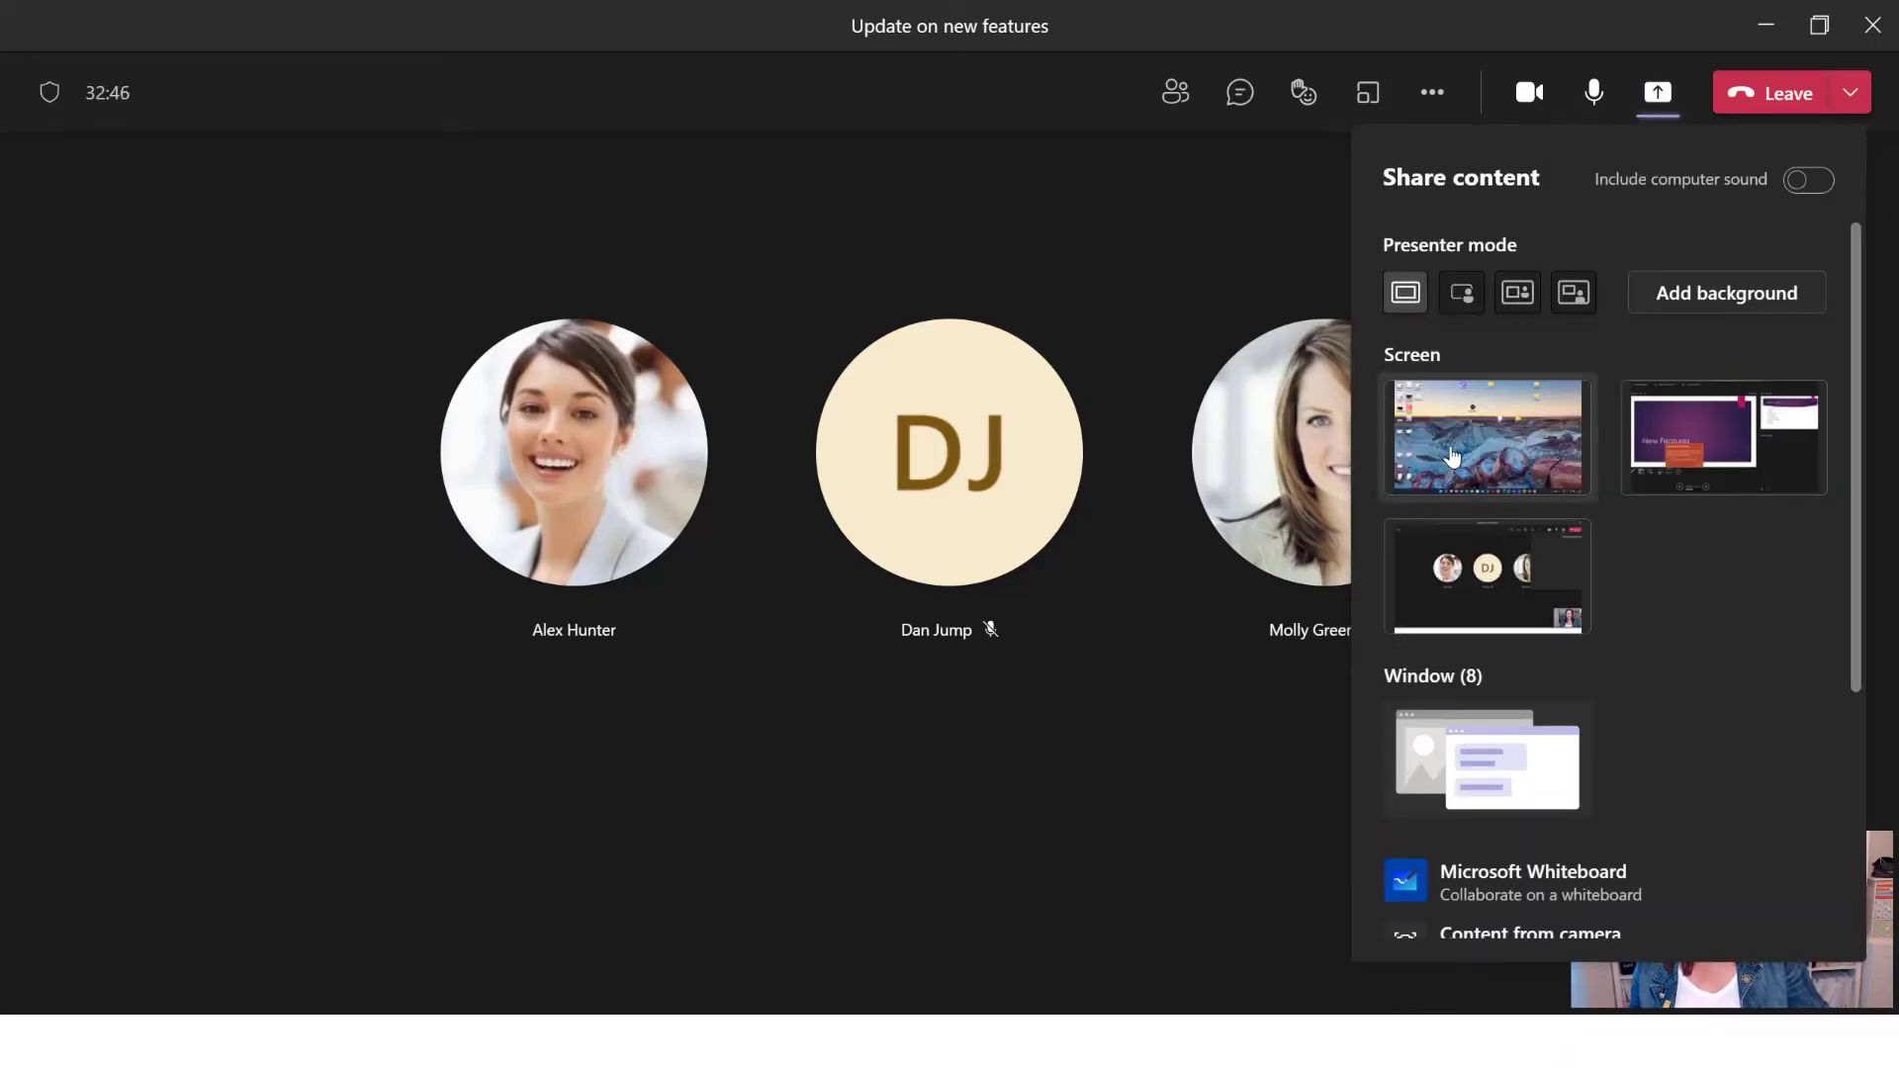
pyautogui.click(1488, 437)
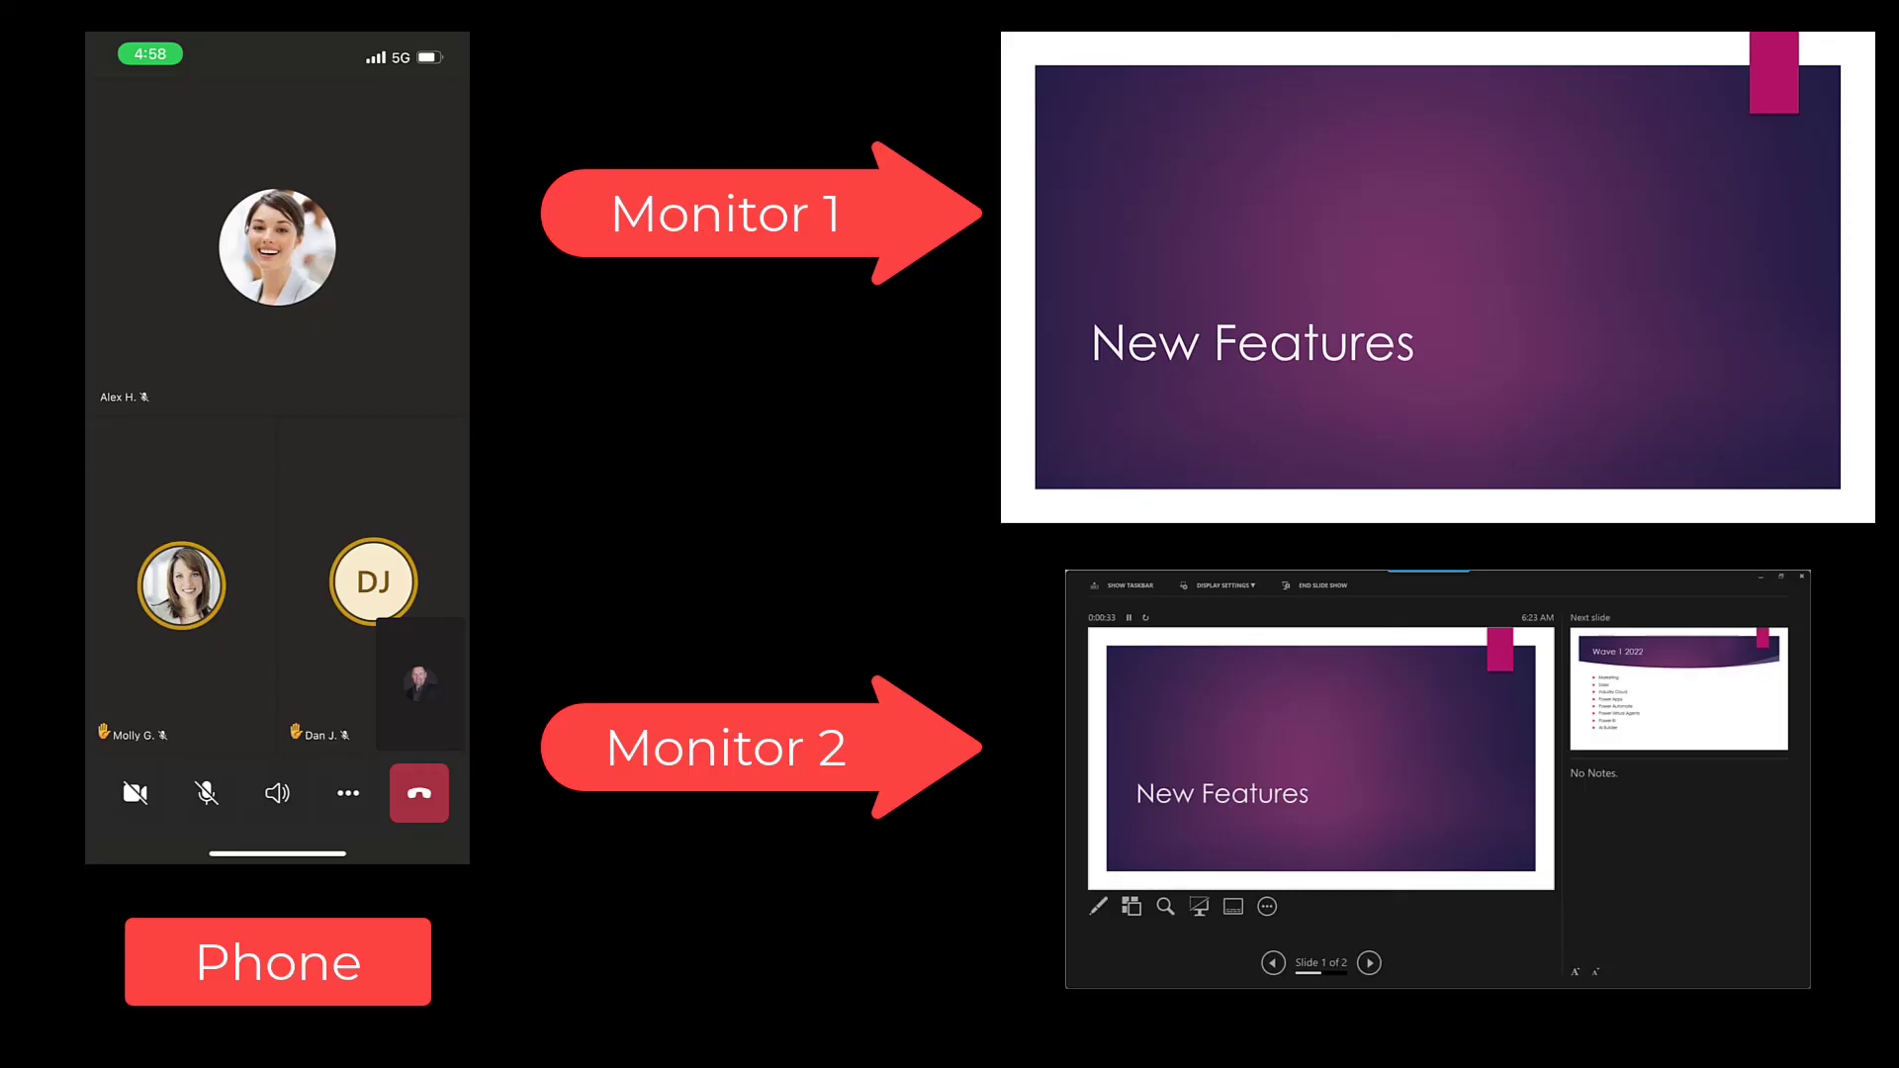
# - Advance the slideshow to slide 2, 'Wave 1 2022', from Presenter View on monitor 2
pyautogui.click(1369, 963)
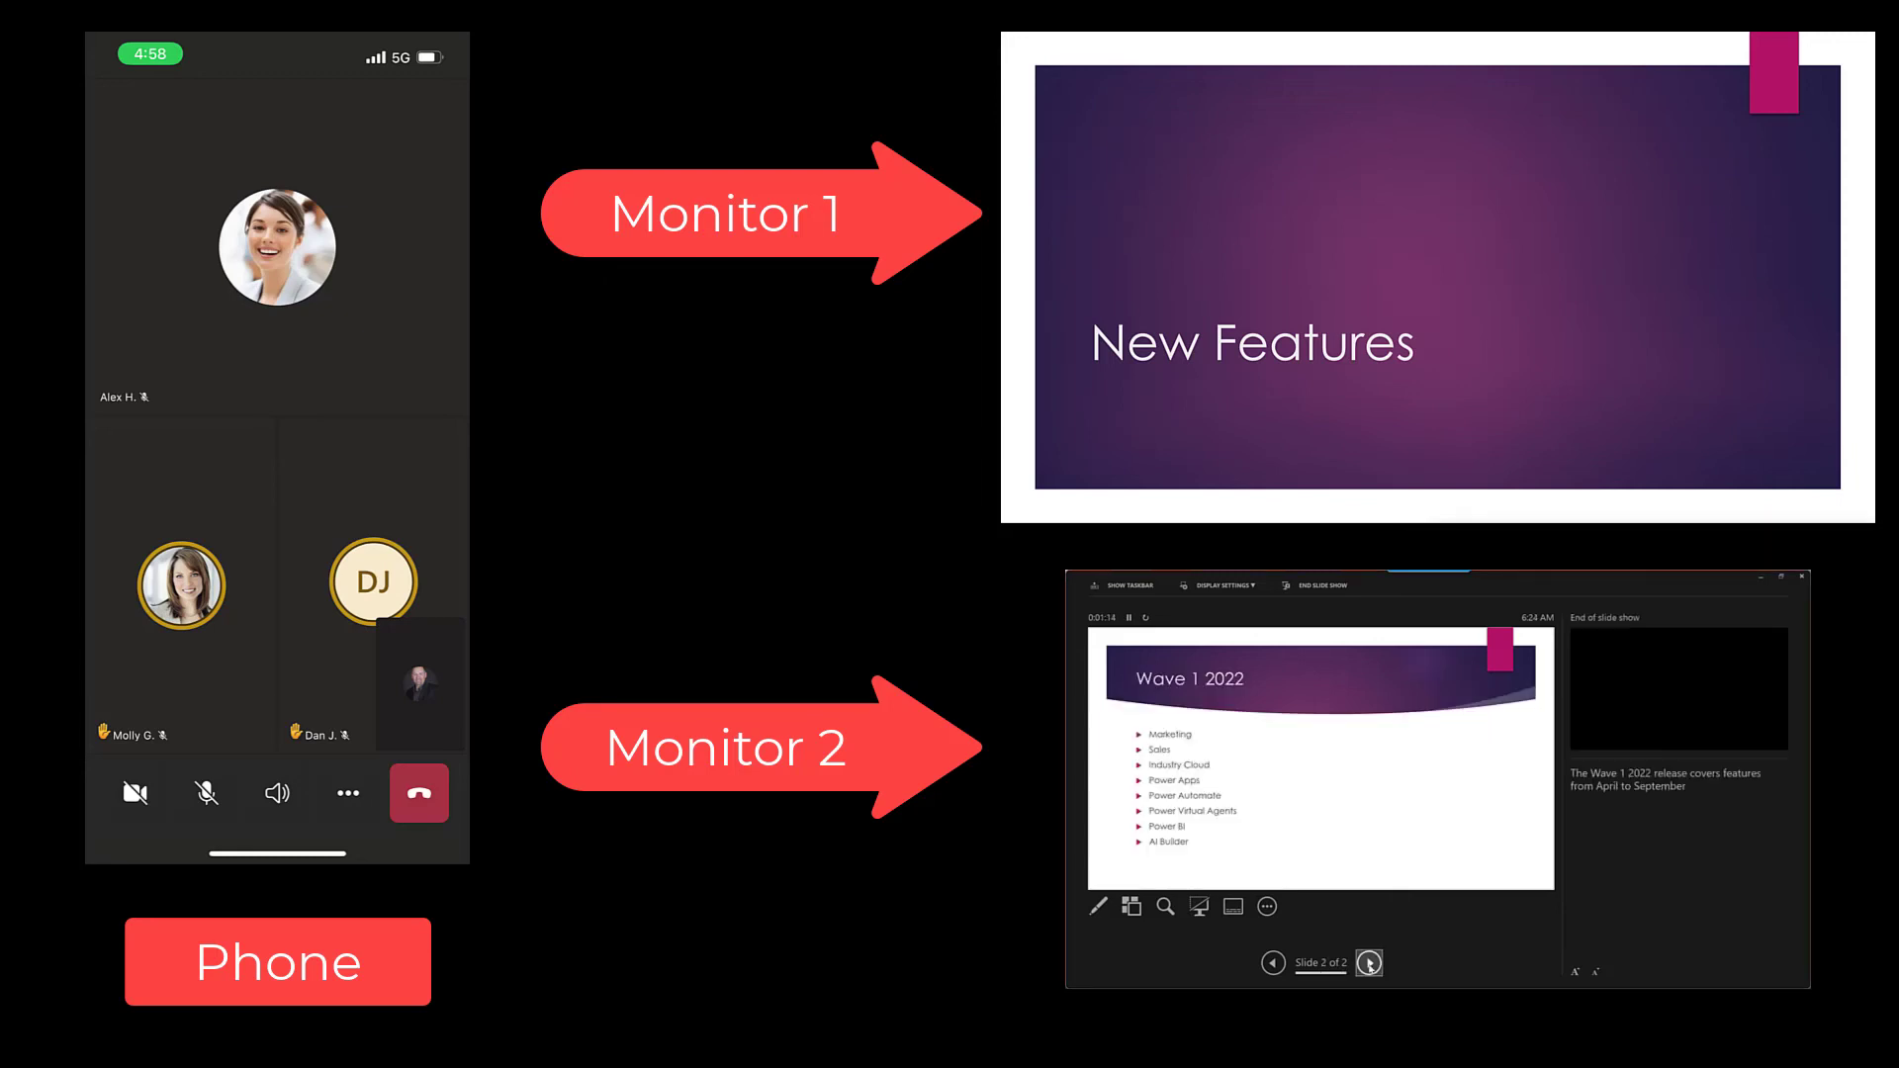